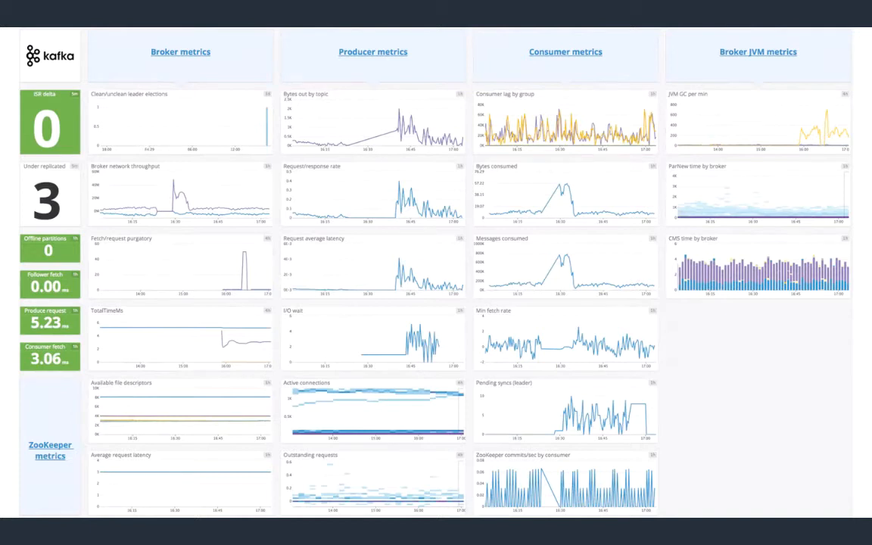
# - Leave the Kafka metrics slide and switch to the 'Unravel | Playground2' Chrome window
pyautogui.press('alt+tab')
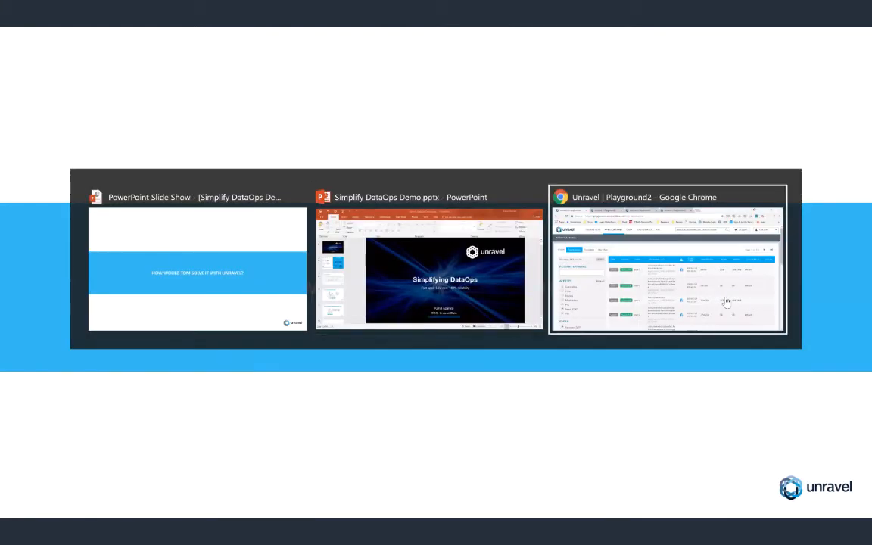
pyautogui.click(668, 261)
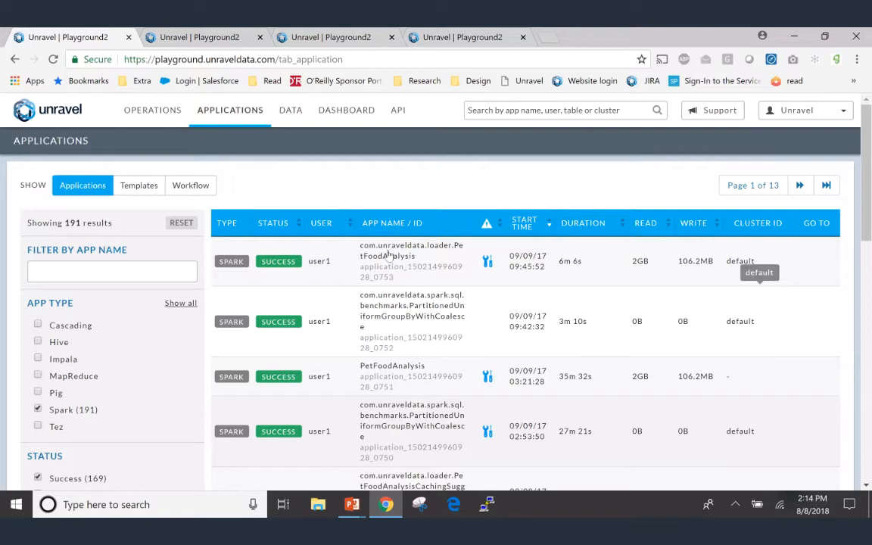
# - Open the PartitionedUniformGroupByWithCoalesce Spark run from the Applications list
pyautogui.scroll(-3)
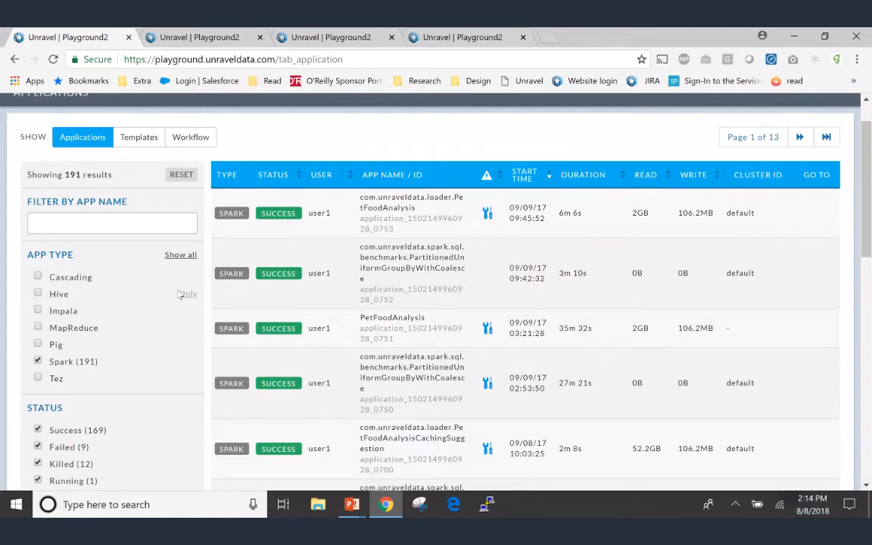
pyautogui.moveTo(158, 306)
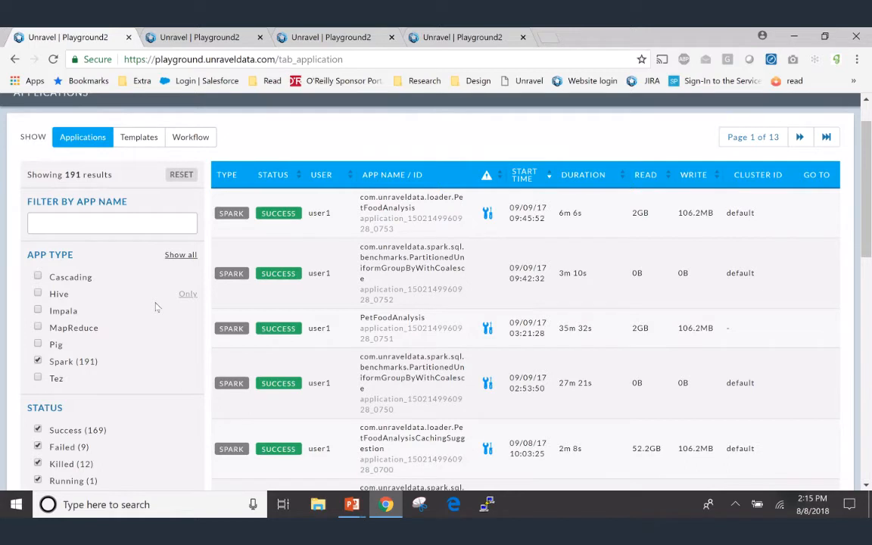
pyautogui.moveTo(405, 388)
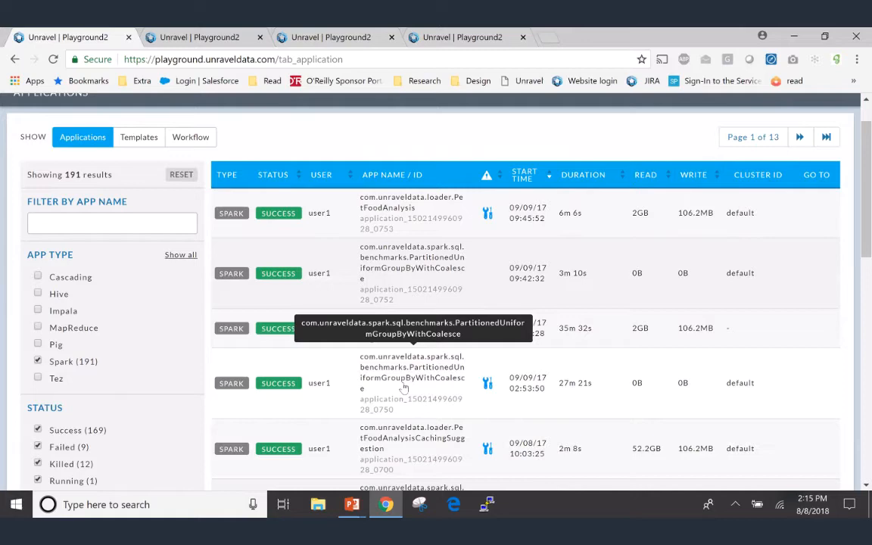
pyautogui.click(412, 382)
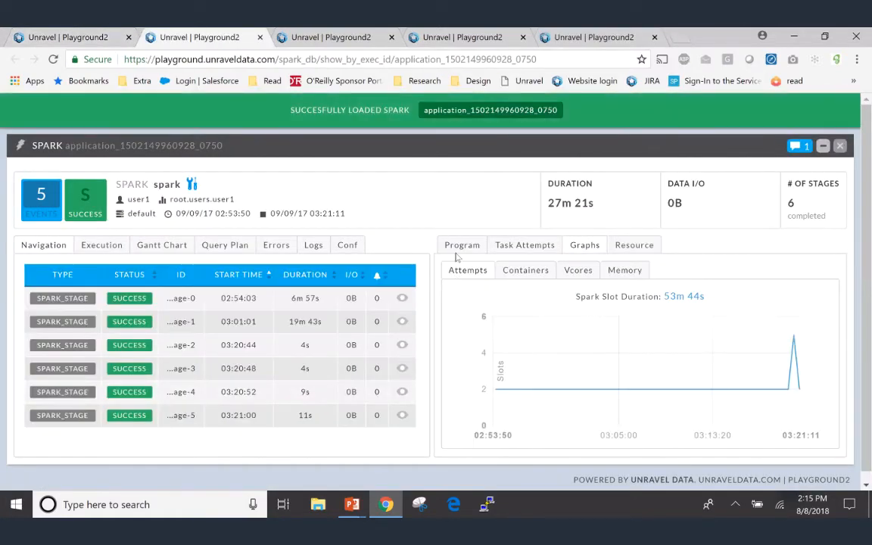
# - Show the Spark application's Program source code beside its execution graph
pyautogui.click(462, 245)
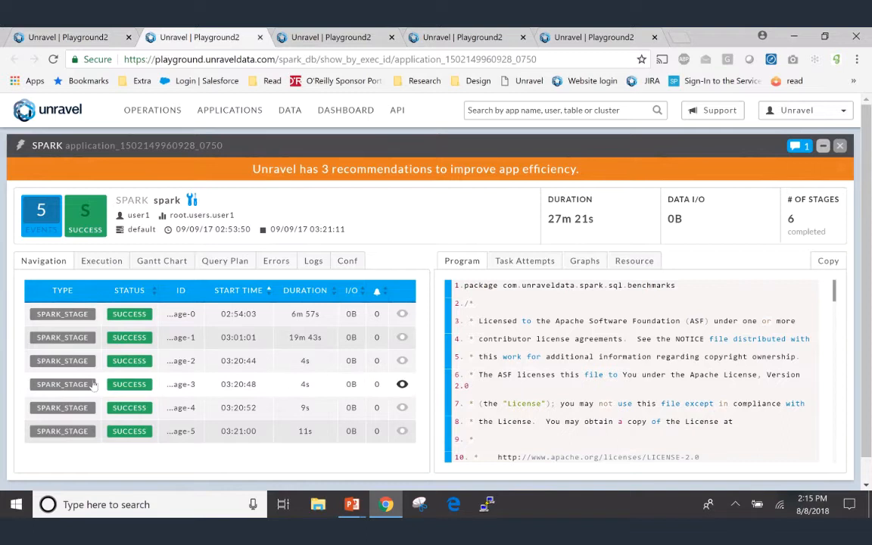
pyautogui.moveTo(92, 433)
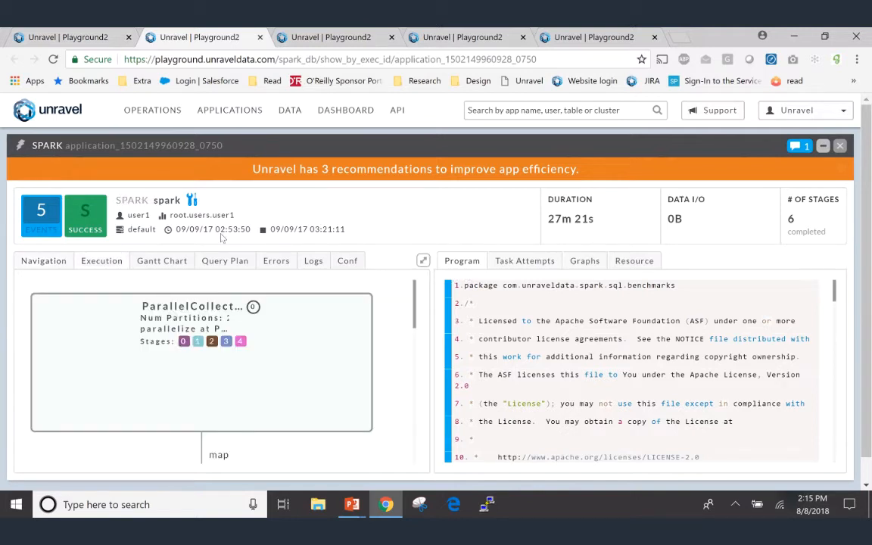
pyautogui.moveTo(624, 348)
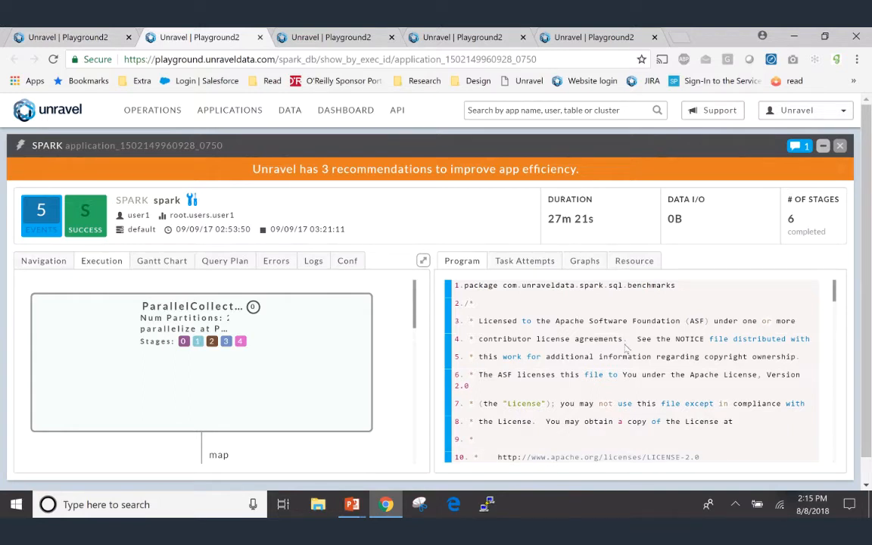
# - Trace the CoalescedRDD node to the coalesce call at line 72, then return to the stage list
pyautogui.scroll(-3)
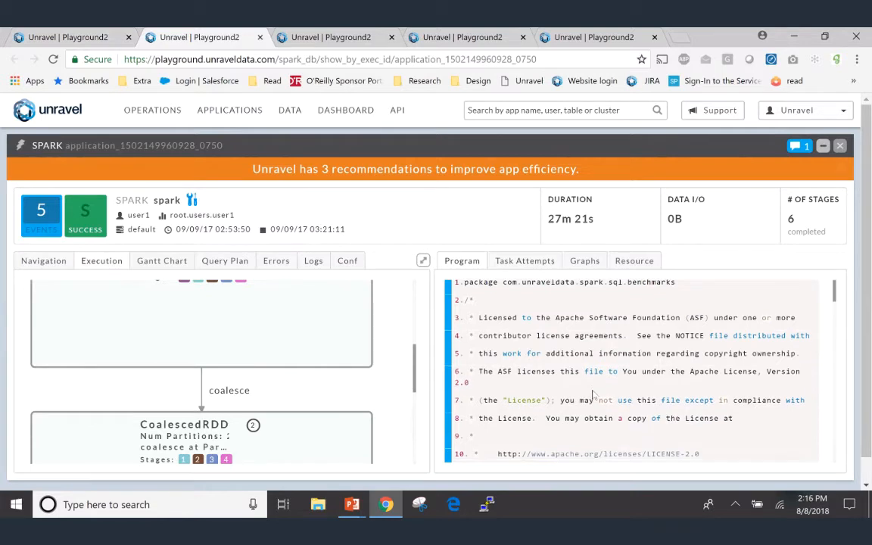
pyautogui.scroll(-3)
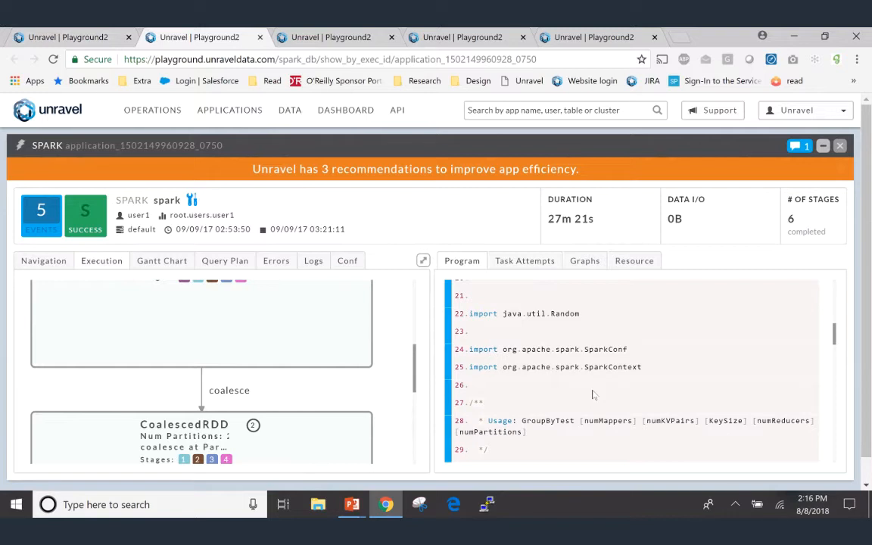
pyautogui.scroll(3)
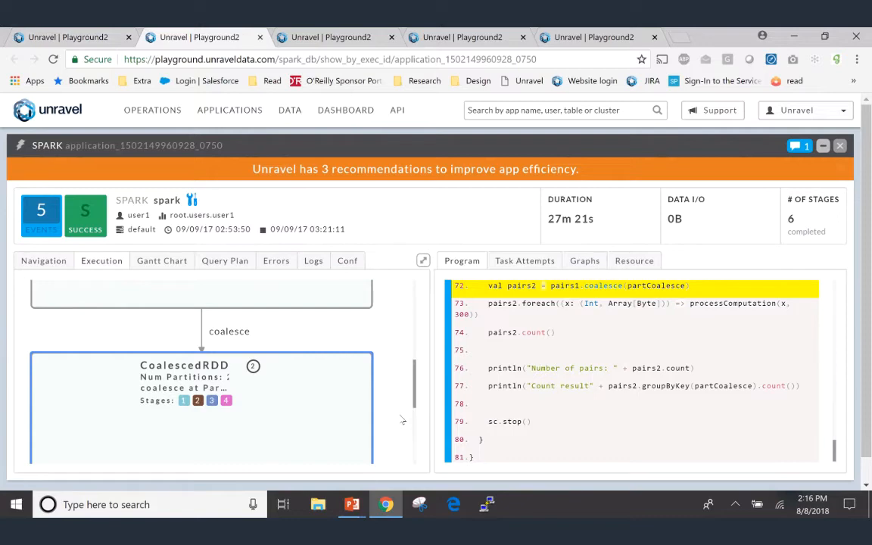
pyautogui.click(42, 260)
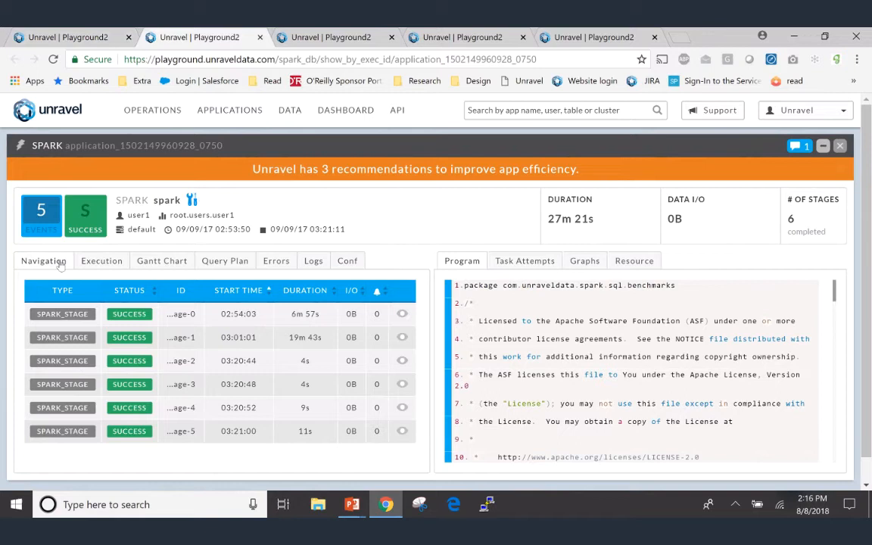
# - View systemCpuLoad for driver and executors, then open the '3 recommendations' events panel
pyautogui.click(633, 260)
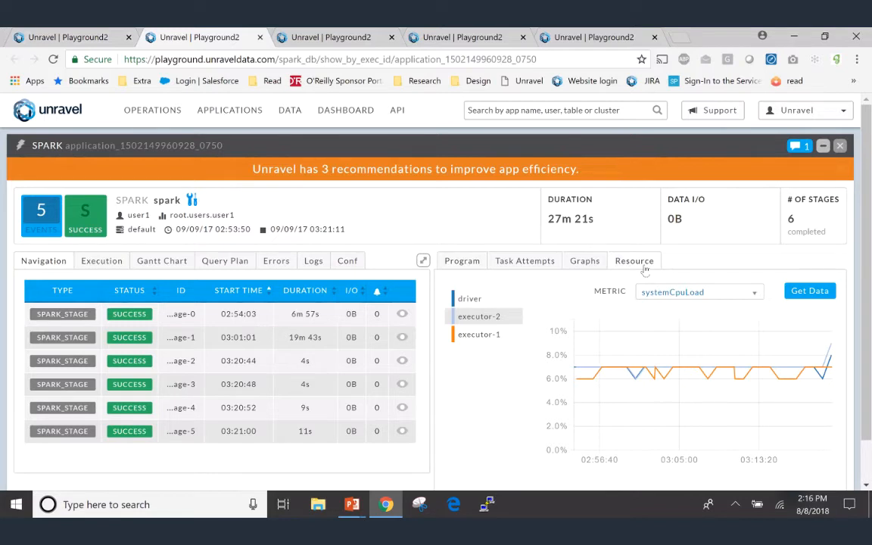
pyautogui.moveTo(585, 236)
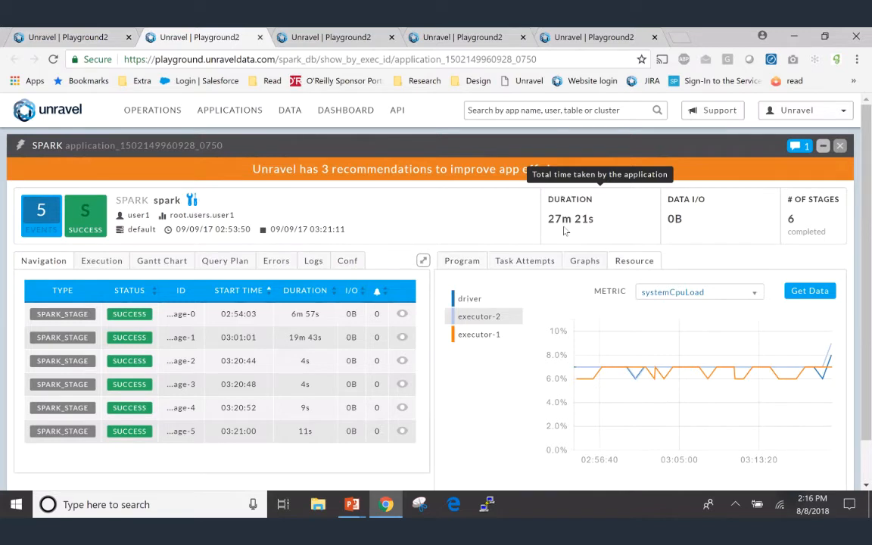
pyautogui.moveTo(320, 191)
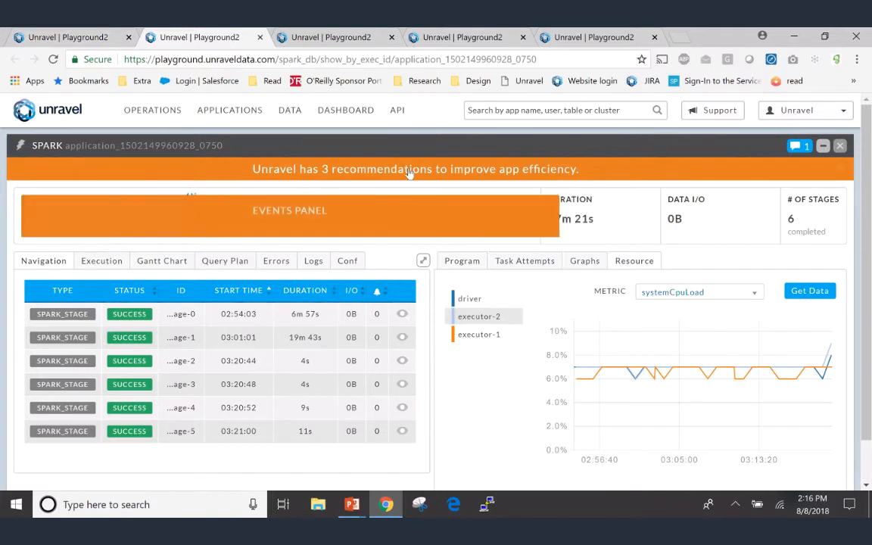
pyautogui.click(415, 170)
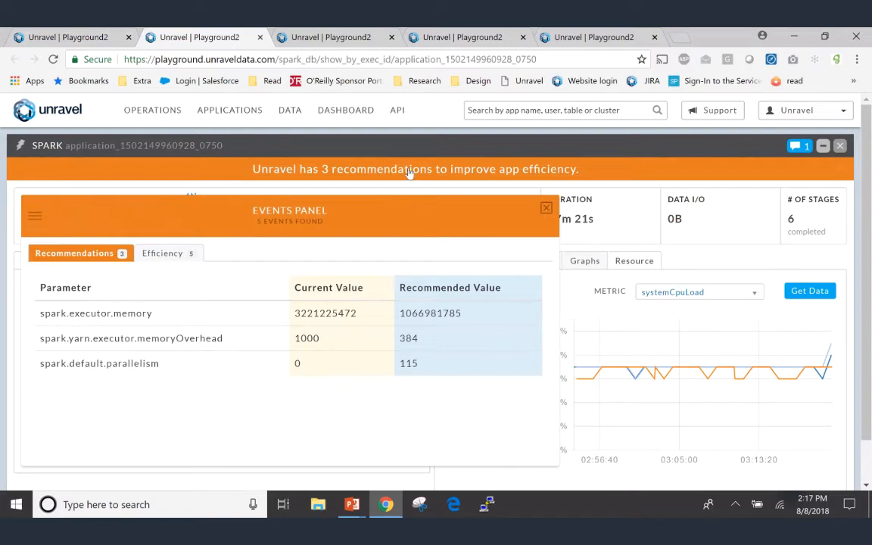
# - Switch the events panel to detailed descriptions and read the underutilized container resources event
pyautogui.click(162, 253)
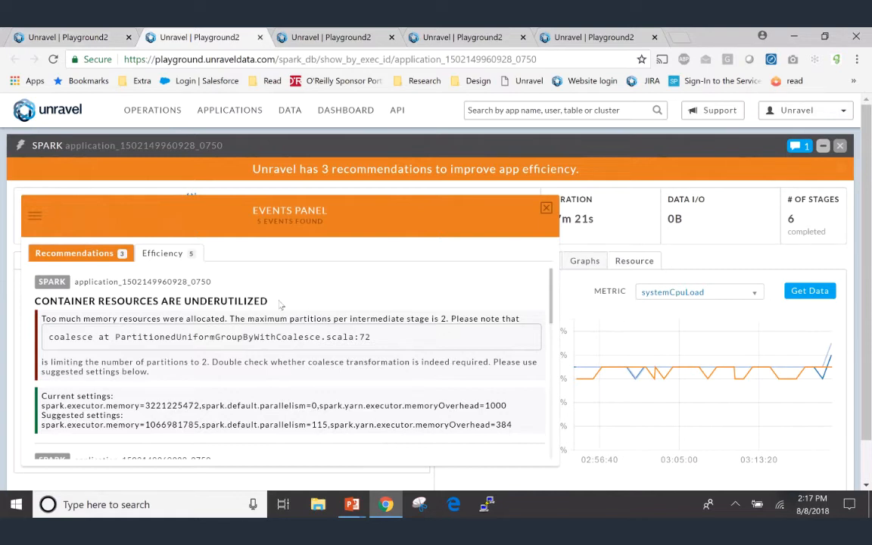
pyautogui.scroll(-3)
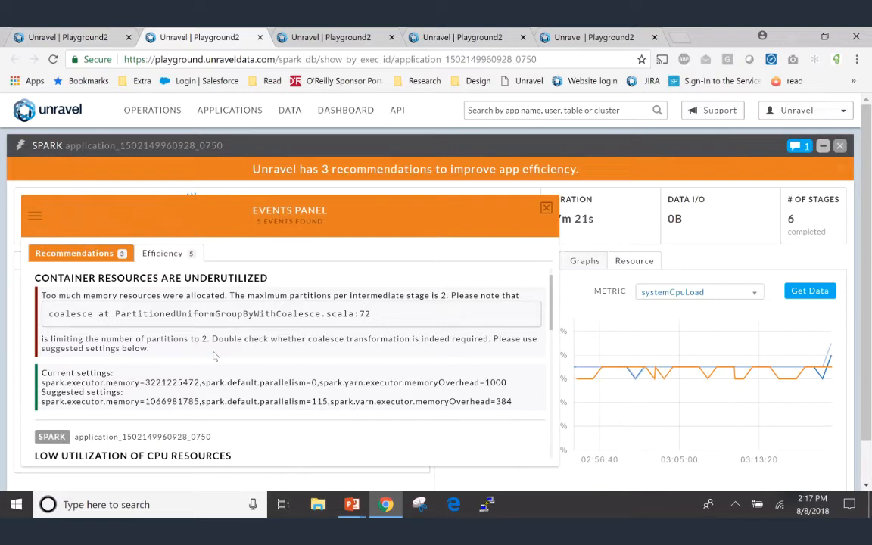
pyautogui.moveTo(203, 365)
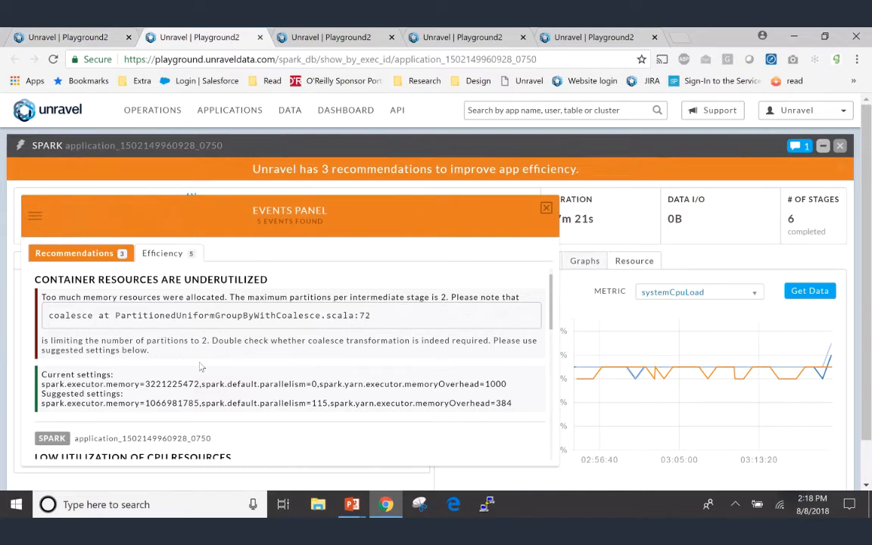
pyautogui.scroll(-3)
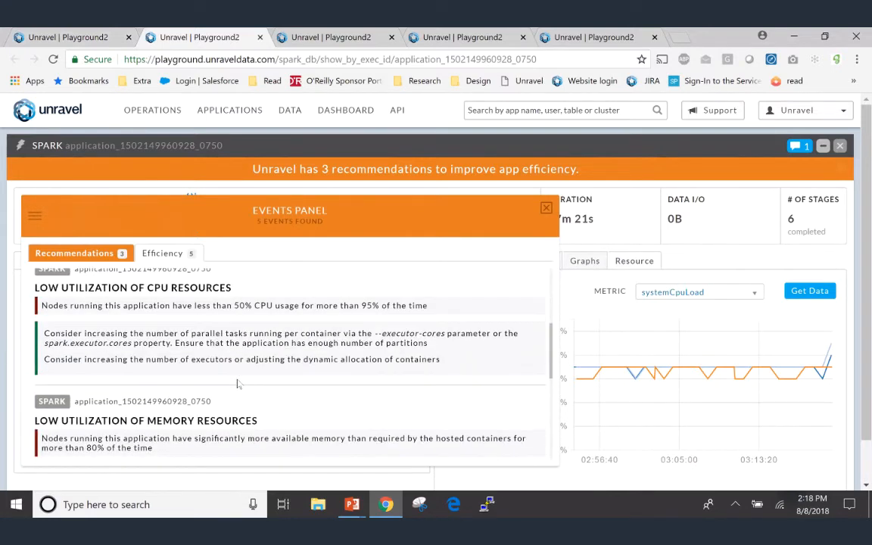
pyautogui.scroll(-3)
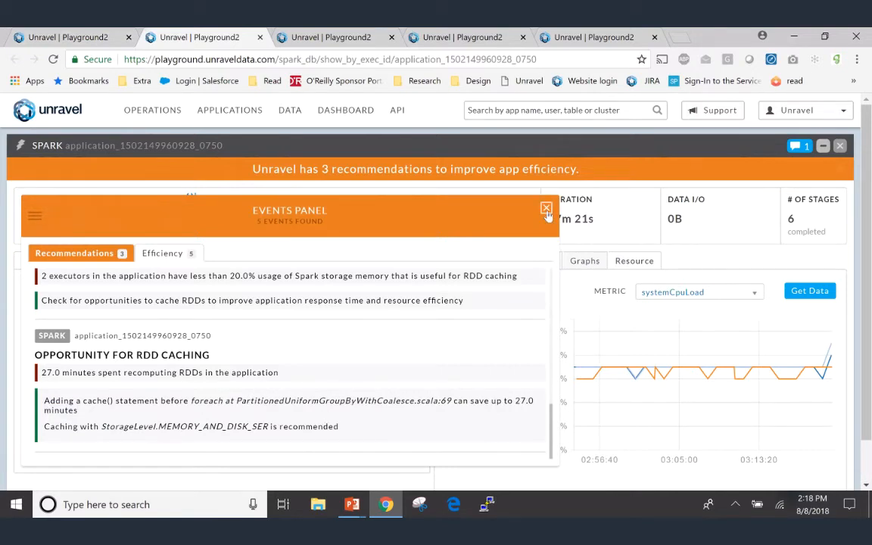
pyautogui.click(545, 209)
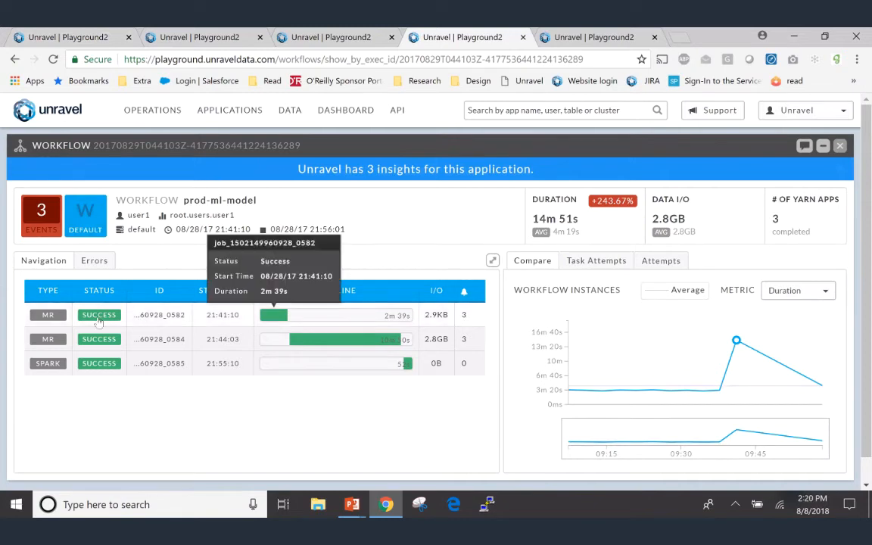
pyautogui.moveTo(48, 364)
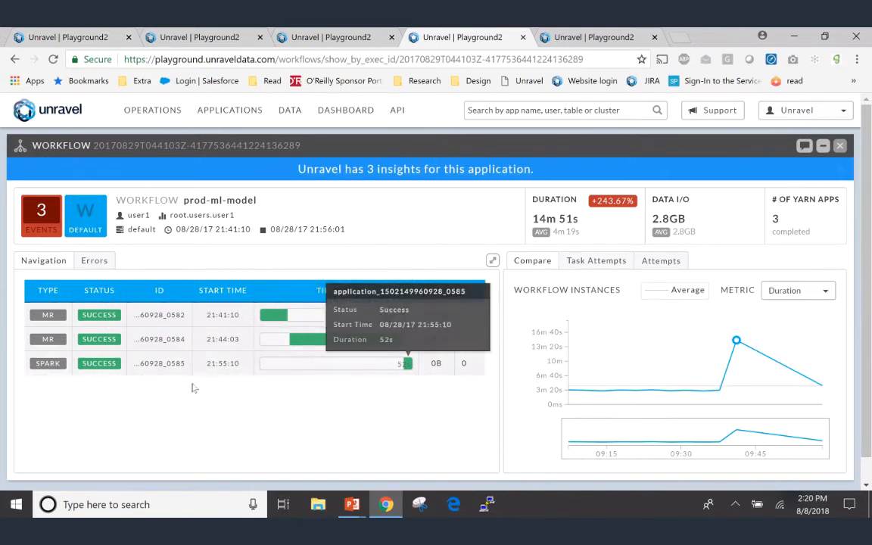
pyautogui.moveTo(194, 388)
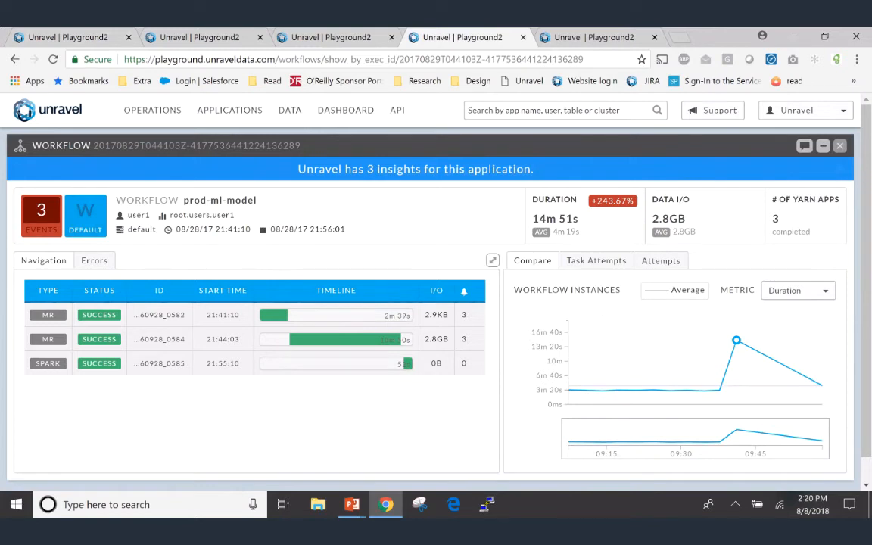
pyautogui.moveTo(564, 209)
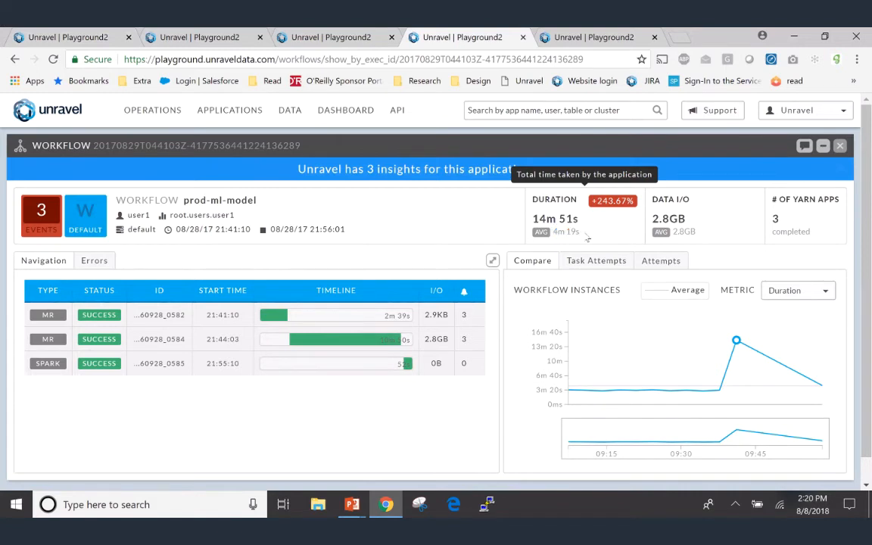
pyautogui.moveTo(670, 219)
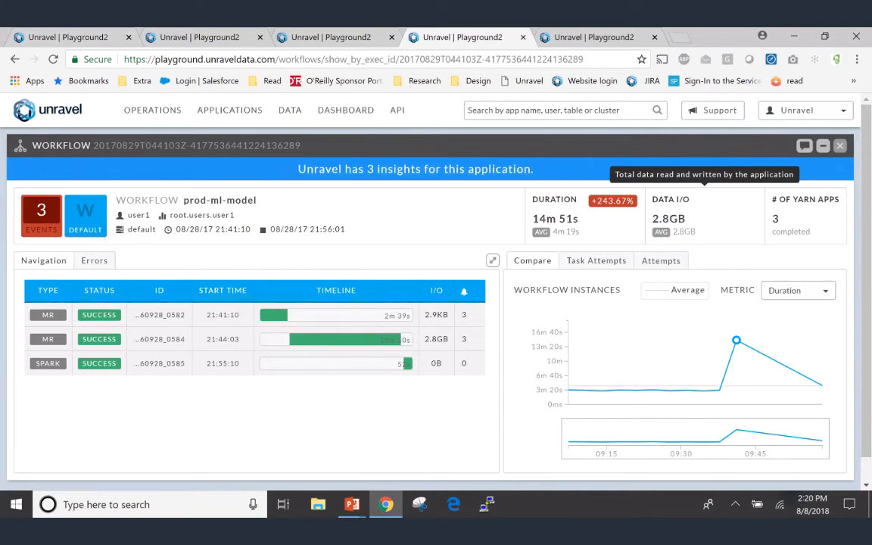
pyautogui.moveTo(585, 390)
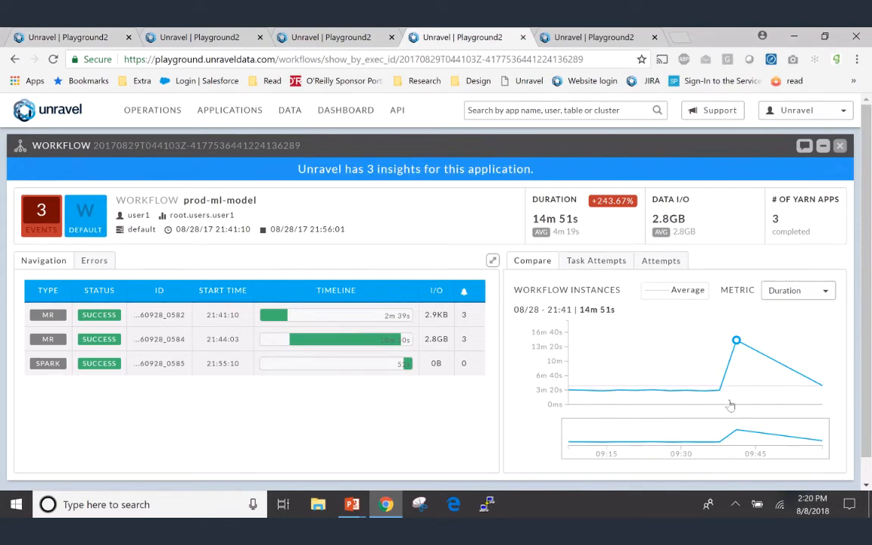
pyautogui.moveTo(528, 406)
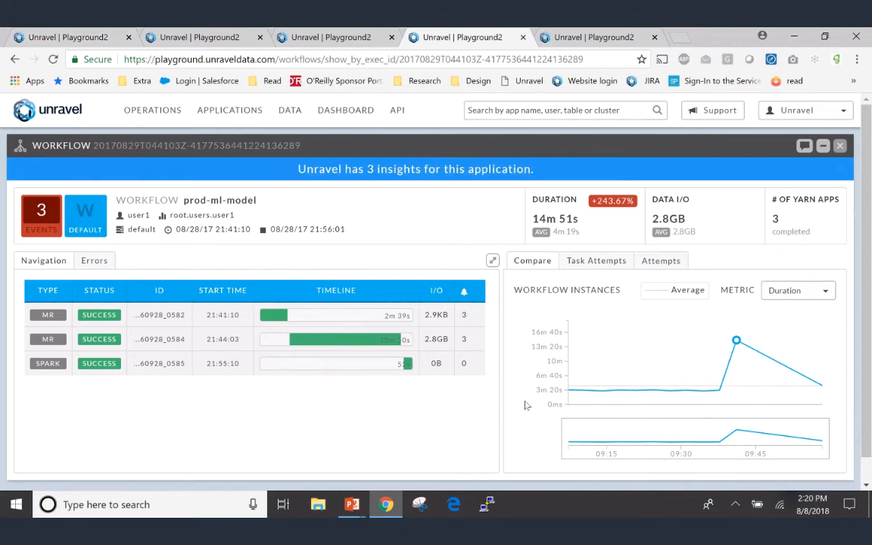
pyautogui.moveTo(602, 394)
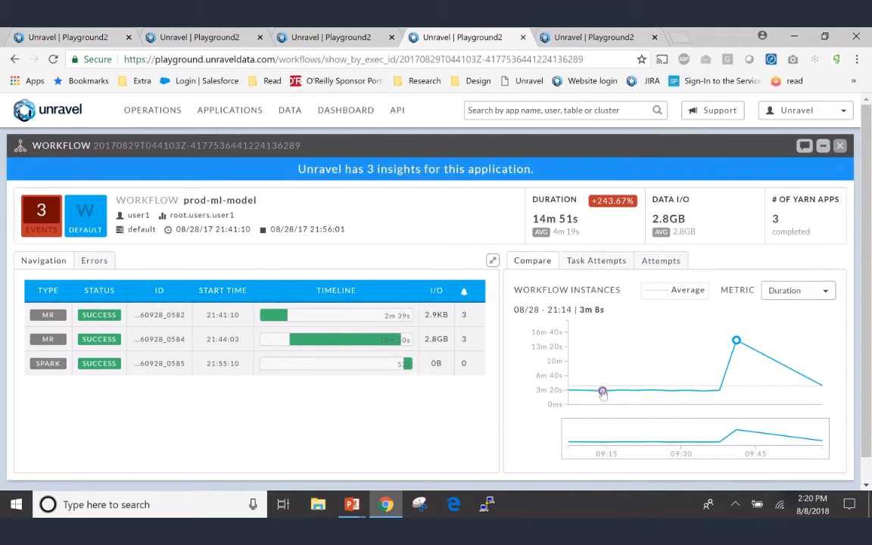
pyautogui.moveTo(653, 391)
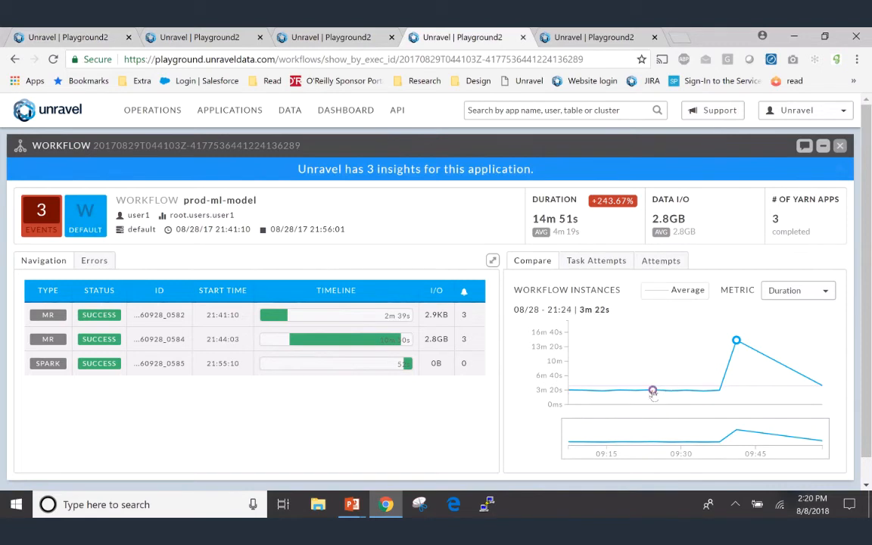
pyautogui.moveTo(670, 393)
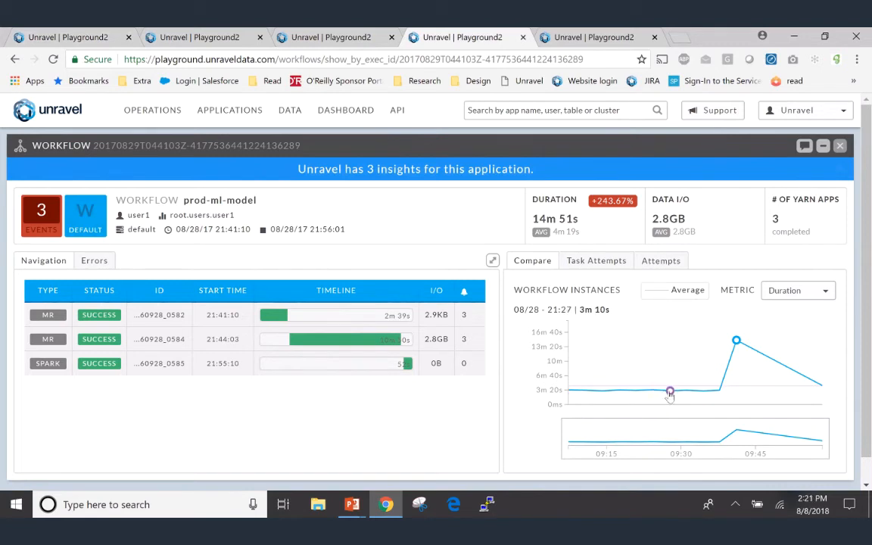
pyautogui.moveTo(739, 343)
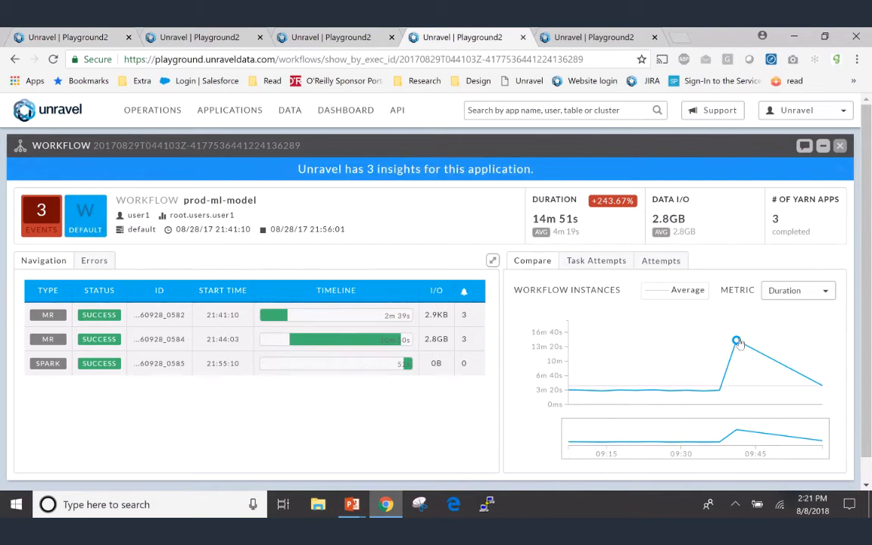
pyautogui.moveTo(336, 181)
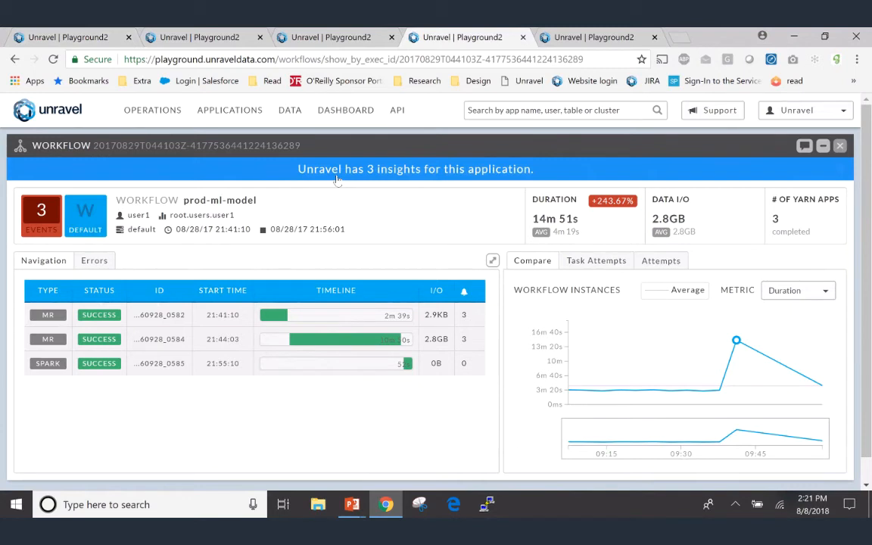
# - Open the run's 3 insights and highlight the application master wait time 1439% above baseline
pyautogui.click(41, 215)
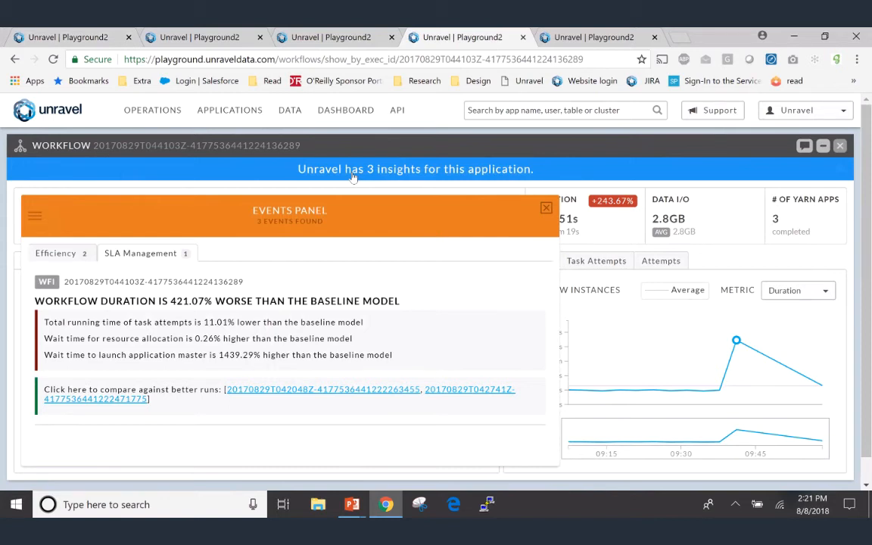
pyautogui.doubleClick(129, 355)
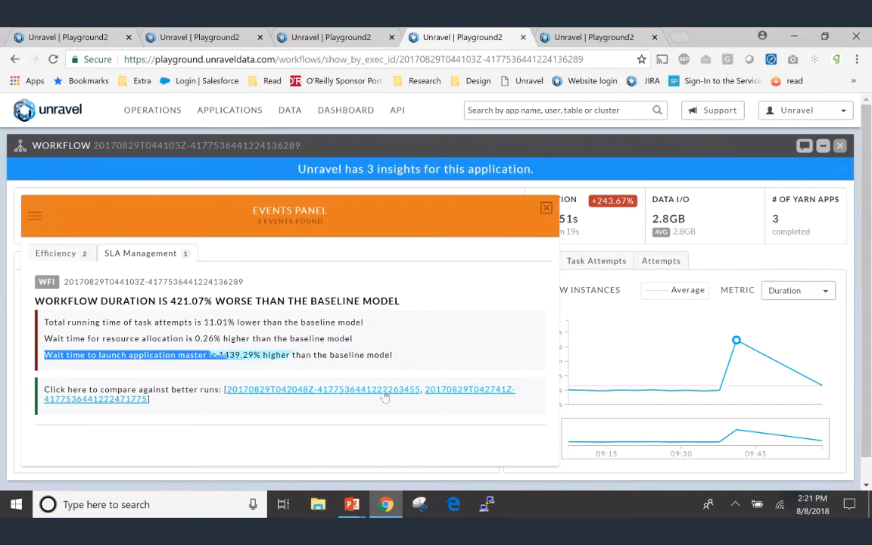
# - Compare the 14m51s prod-ml-model run against the faster 3m15s run of the same workflow
pyautogui.click(324, 389)
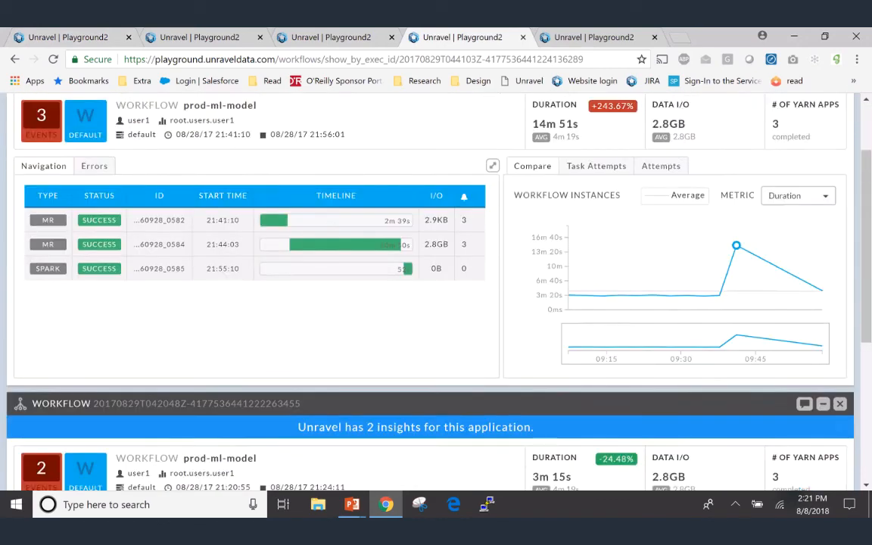
pyautogui.scroll(3)
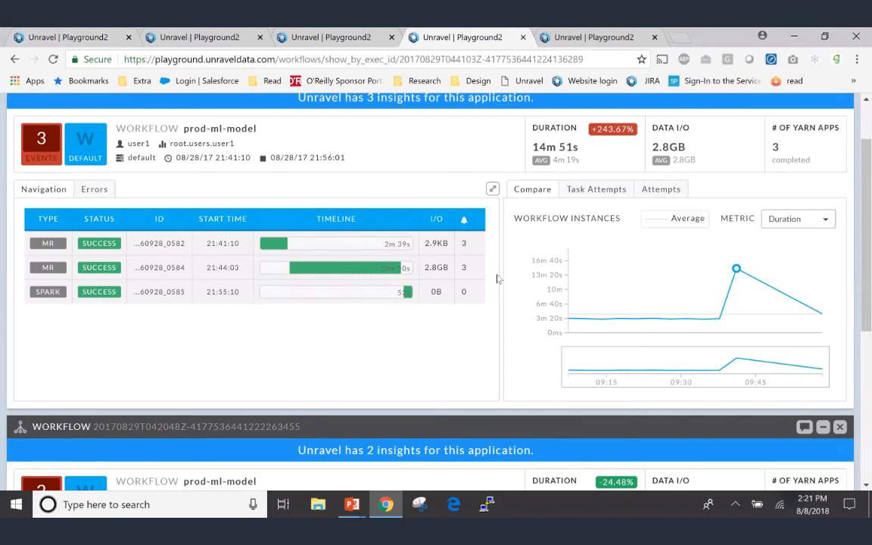
pyautogui.scroll(-3)
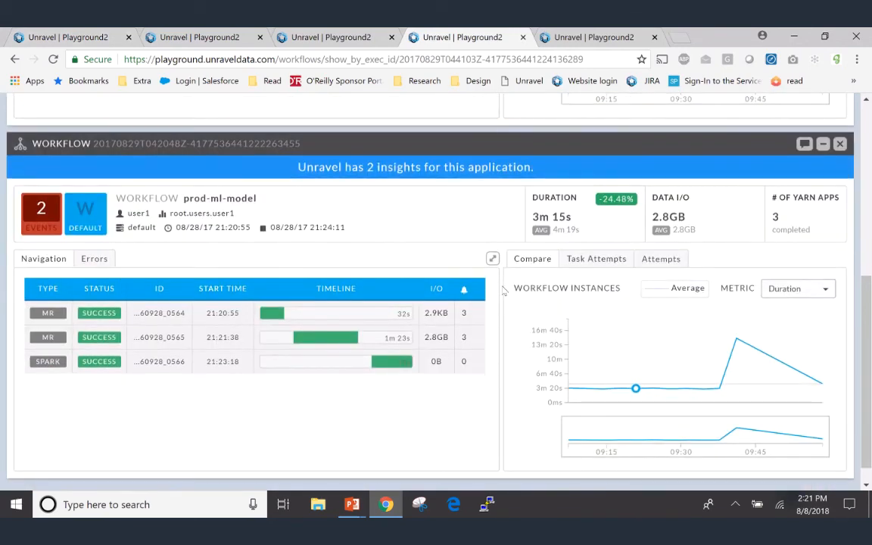
pyautogui.scroll(-3)
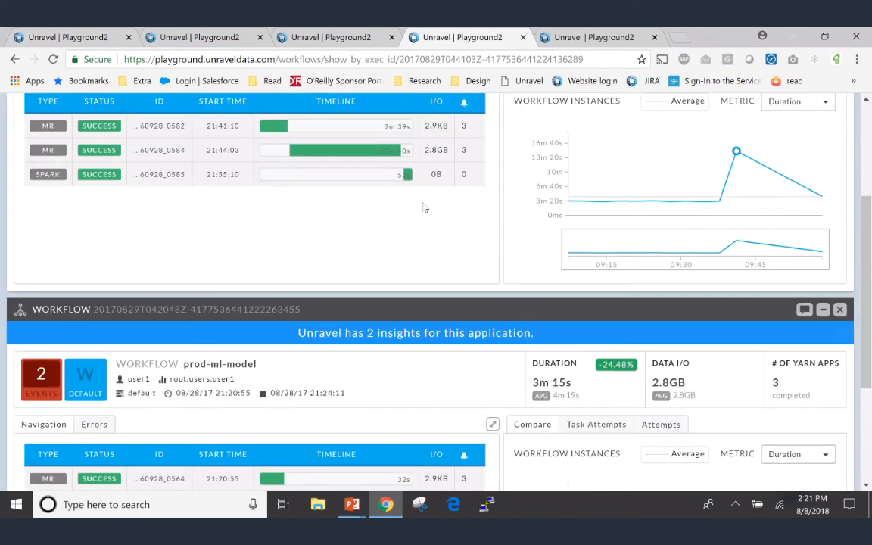
pyautogui.scroll(-3)
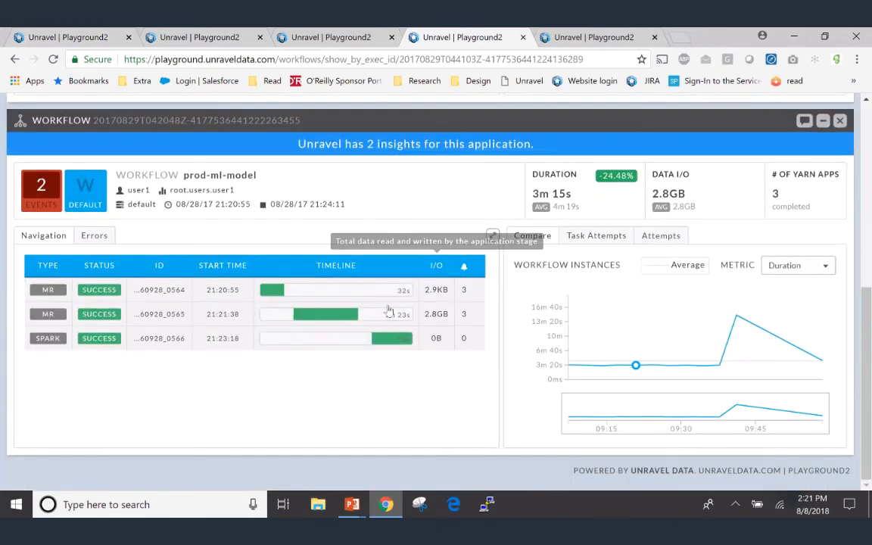
pyautogui.moveTo(453, 226)
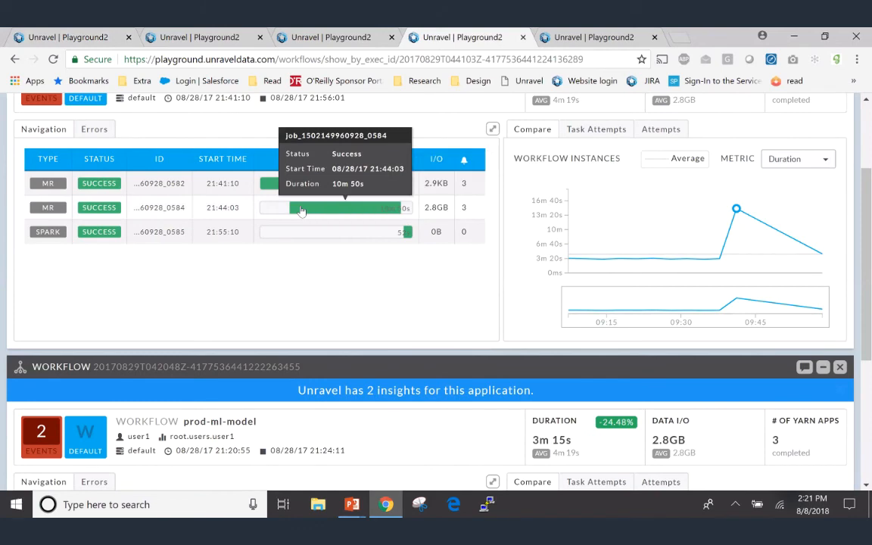
pyautogui.moveTo(405, 231)
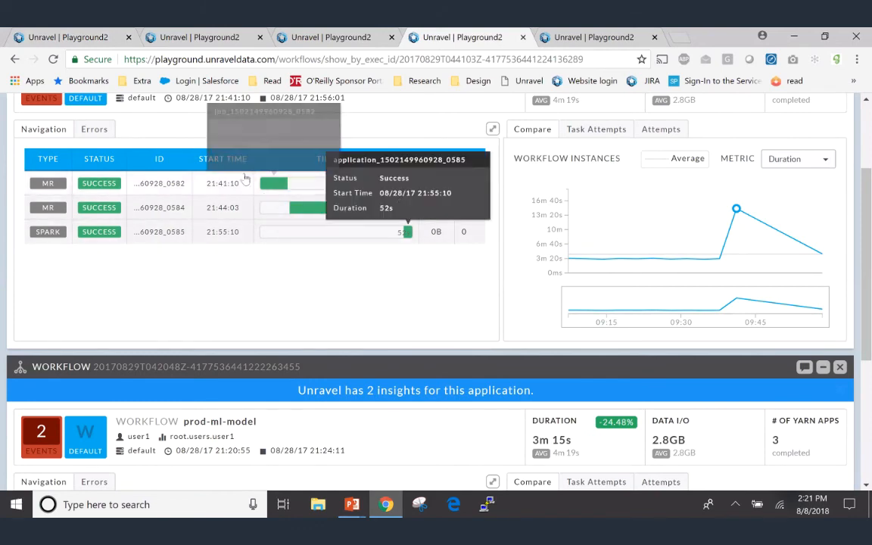
pyautogui.scroll(-3)
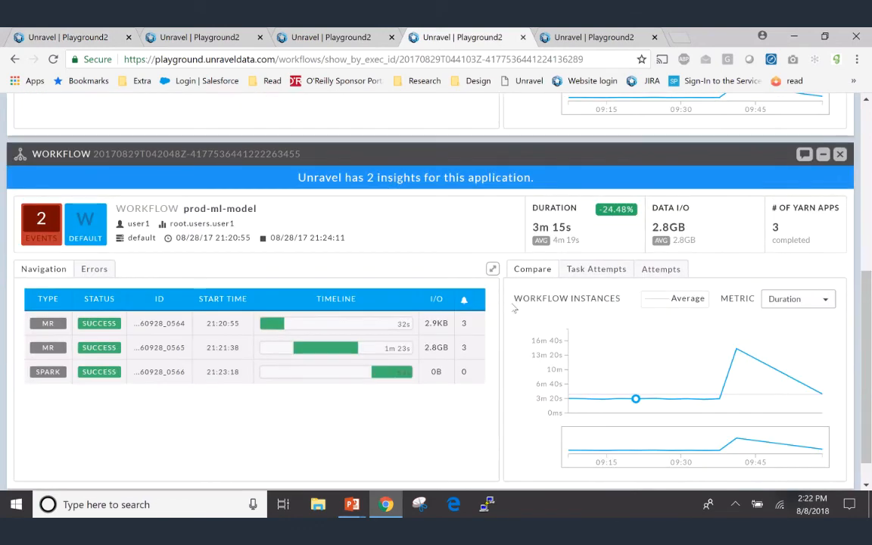
pyautogui.moveTo(493, 415)
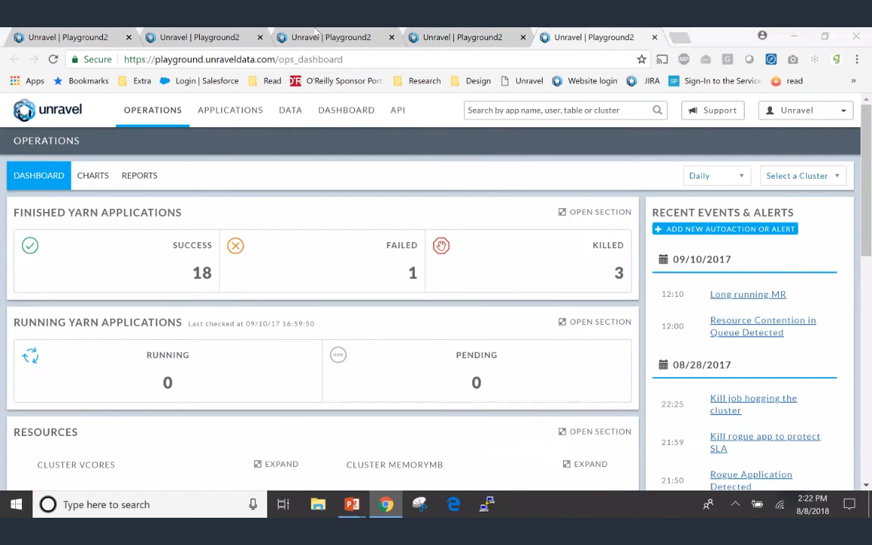
pyautogui.moveTo(561, 152)
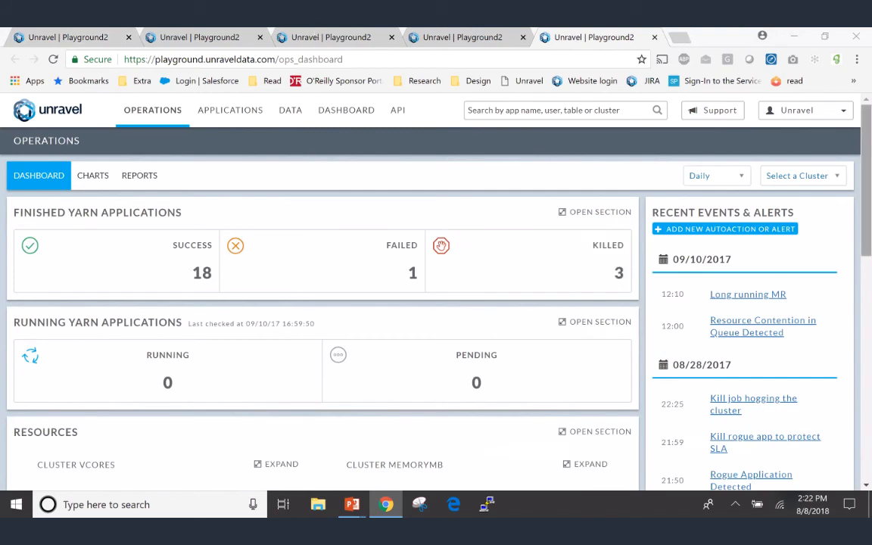
# - Review finished application counts and the vCores and memory resource charts for August 28
pyautogui.scroll(-3)
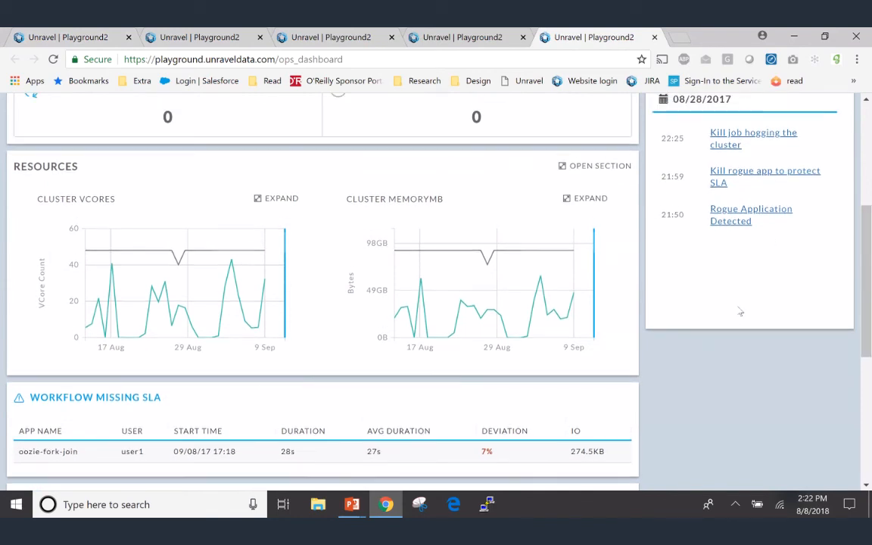
pyautogui.scroll(3)
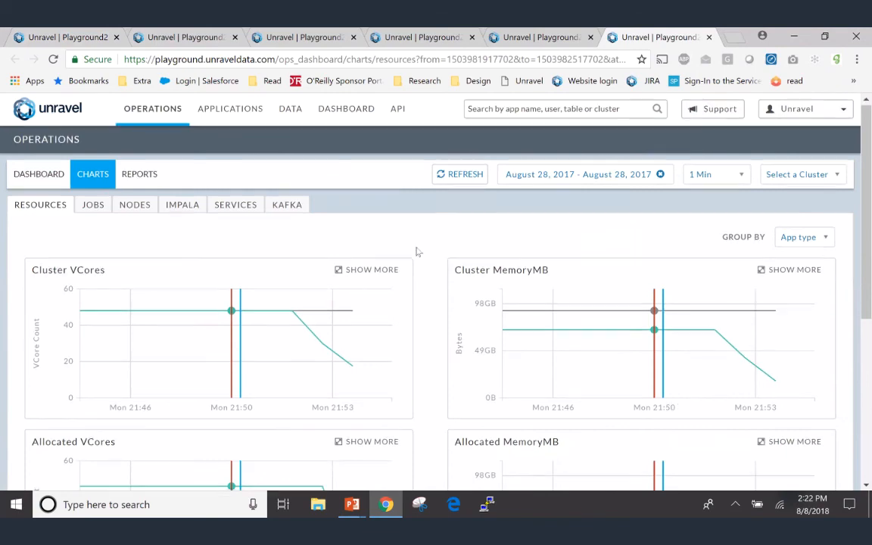
# - Review the applications running at 08/28/17 21:50:17 — a MapReduce wordcount and a Spark shell
pyautogui.scroll(-3)
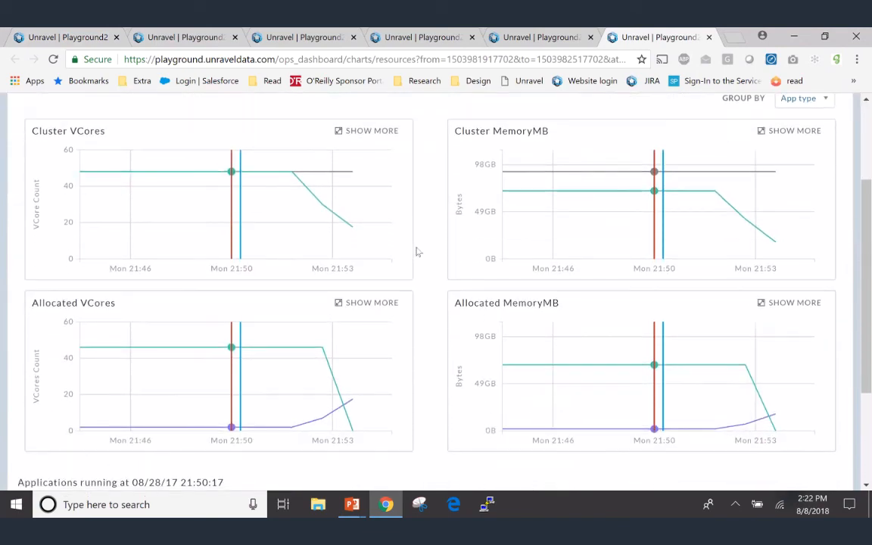
pyautogui.scroll(-3)
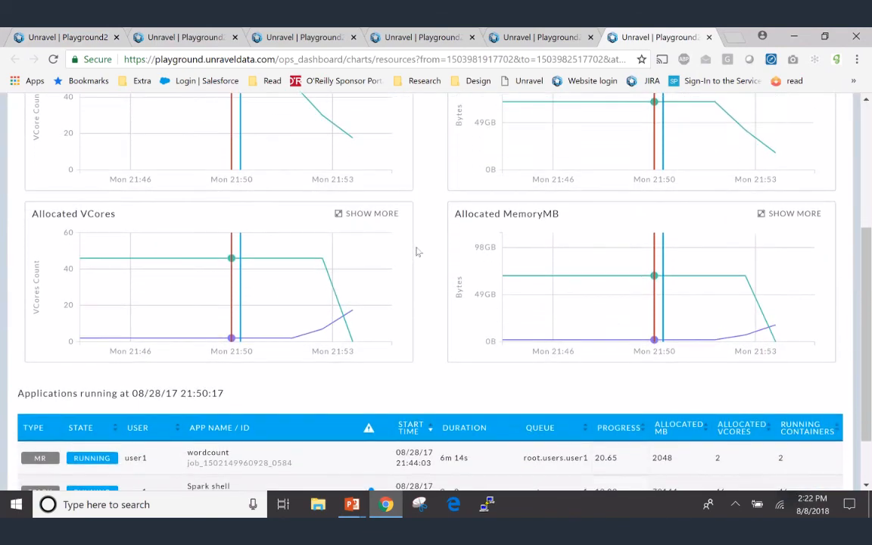
pyautogui.scroll(-3)
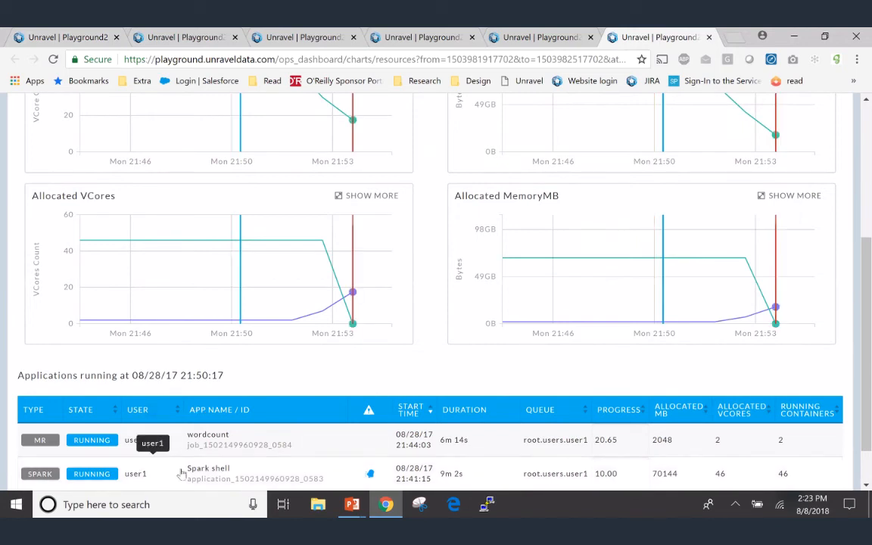
pyautogui.moveTo(203, 478)
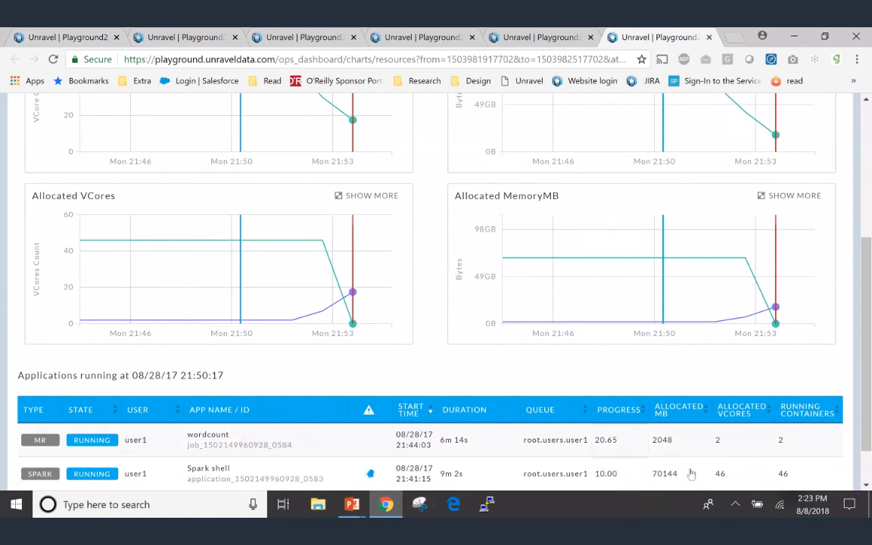
pyautogui.moveTo(417, 446)
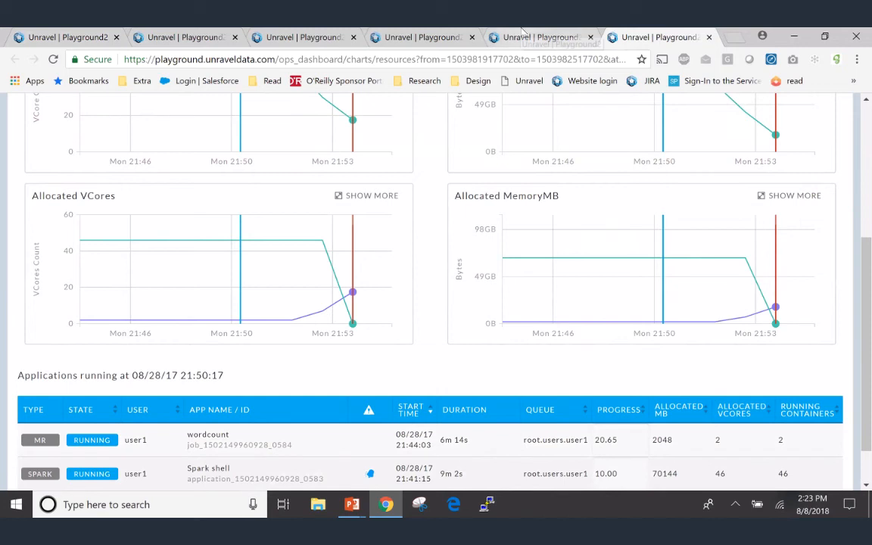
pyautogui.moveTo(539, 37)
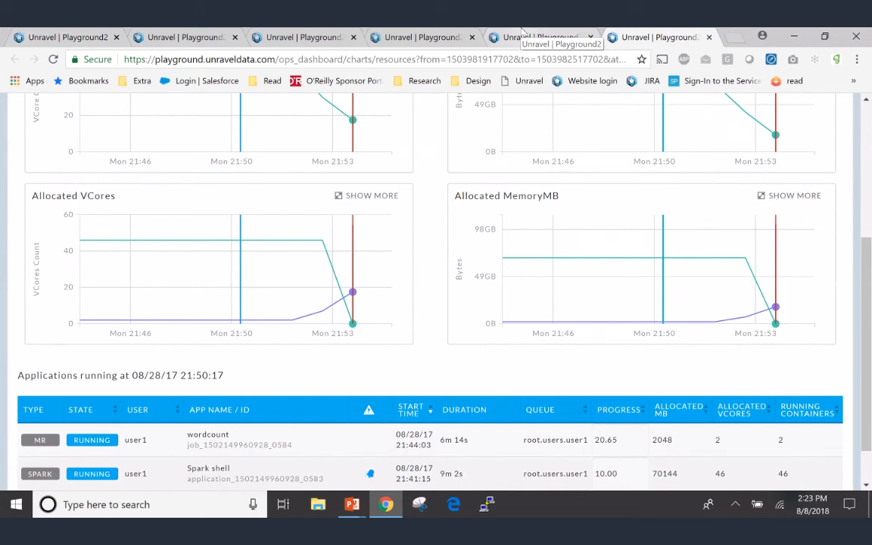
pyautogui.scroll(3)
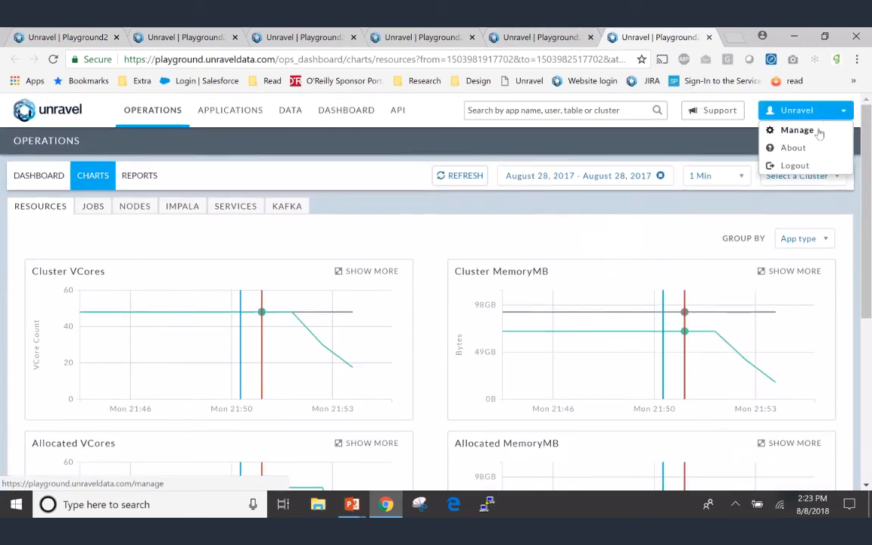
# - From Manage > Auto Actions, begin a new auto action so the template chooser appears
pyautogui.click(797, 130)
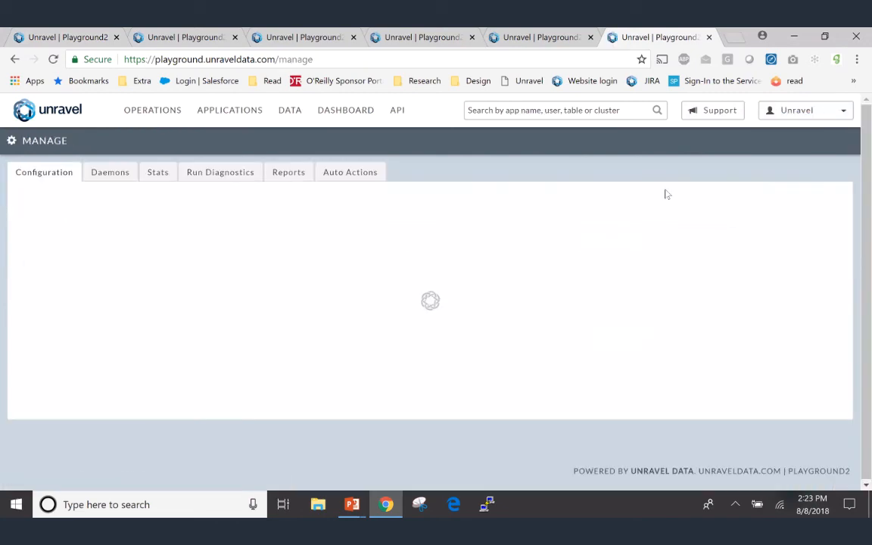
pyautogui.click(350, 173)
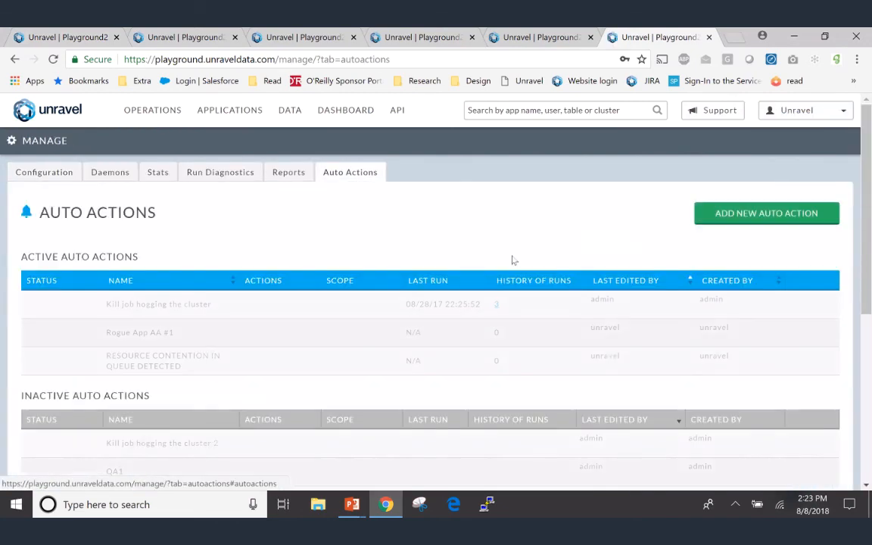
pyautogui.click(767, 212)
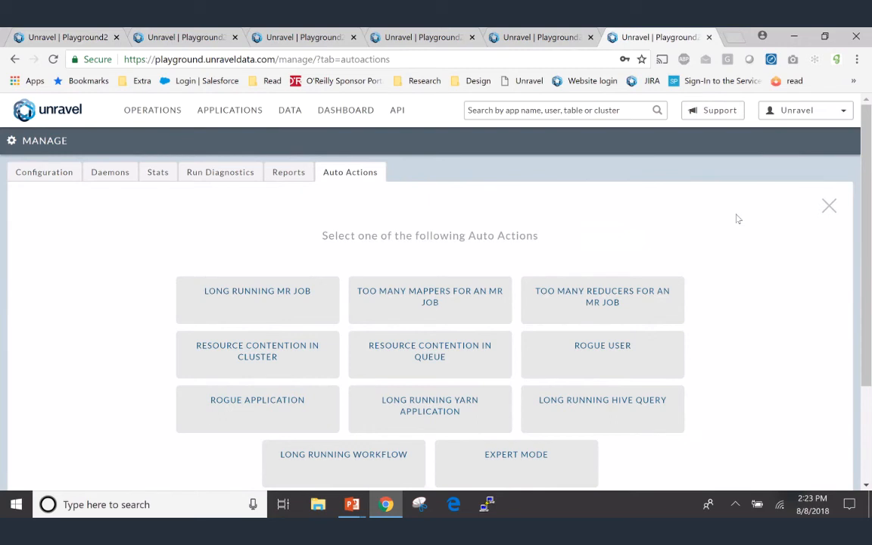
# - Choose the Rogue User template and proceed to its rule form
pyautogui.click(602, 354)
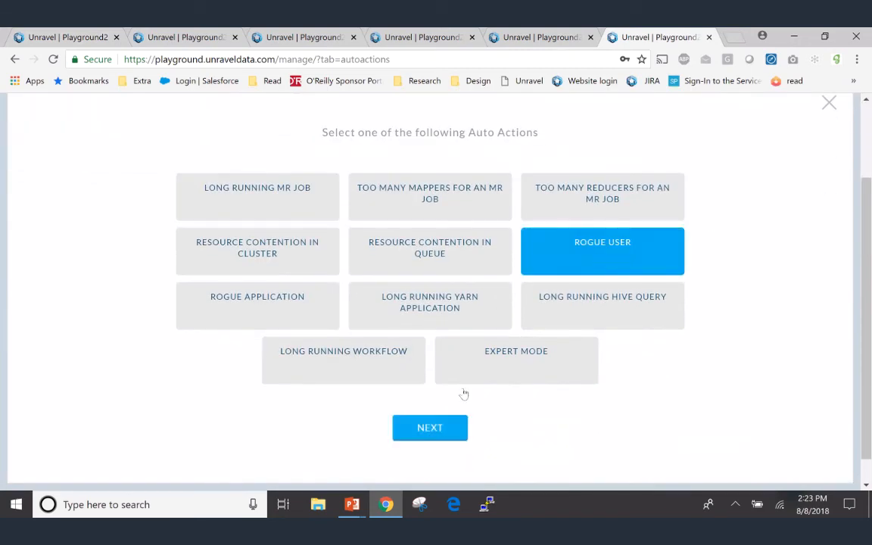
pyautogui.click(430, 427)
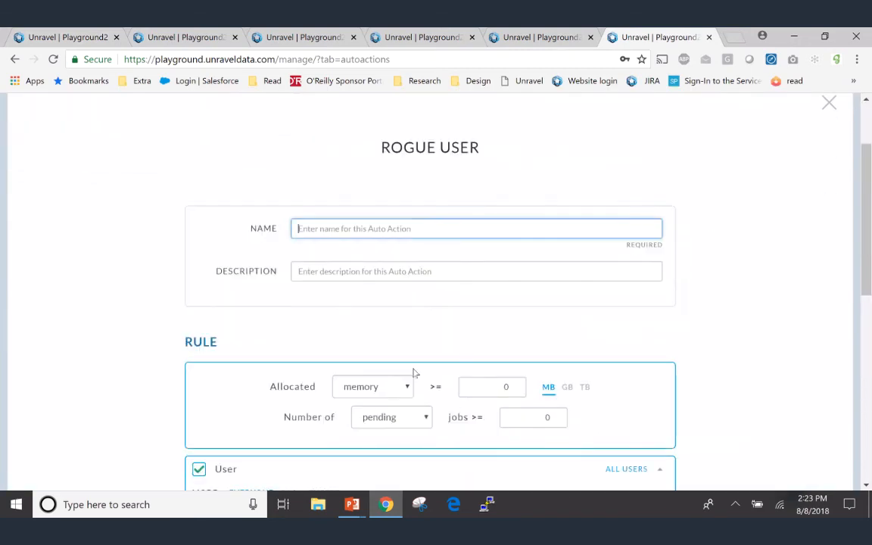
pyautogui.scroll(-3)
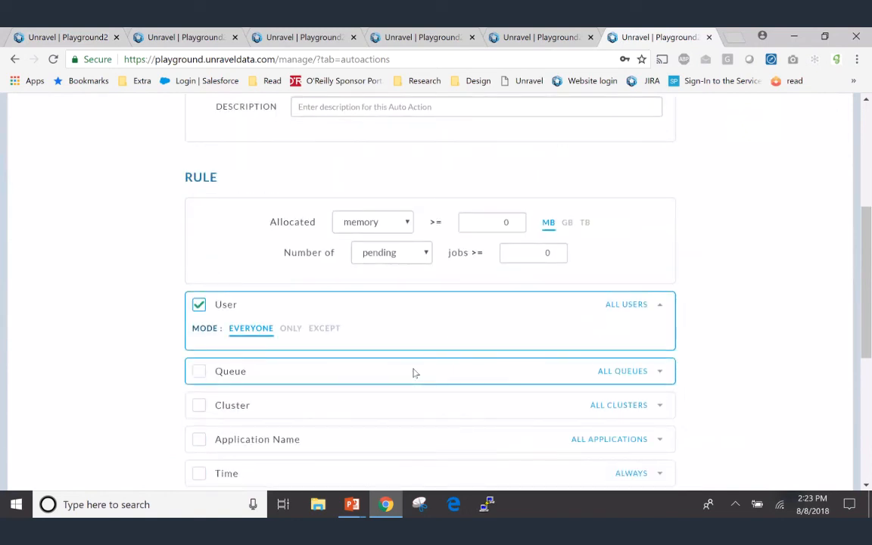
pyautogui.scroll(-3)
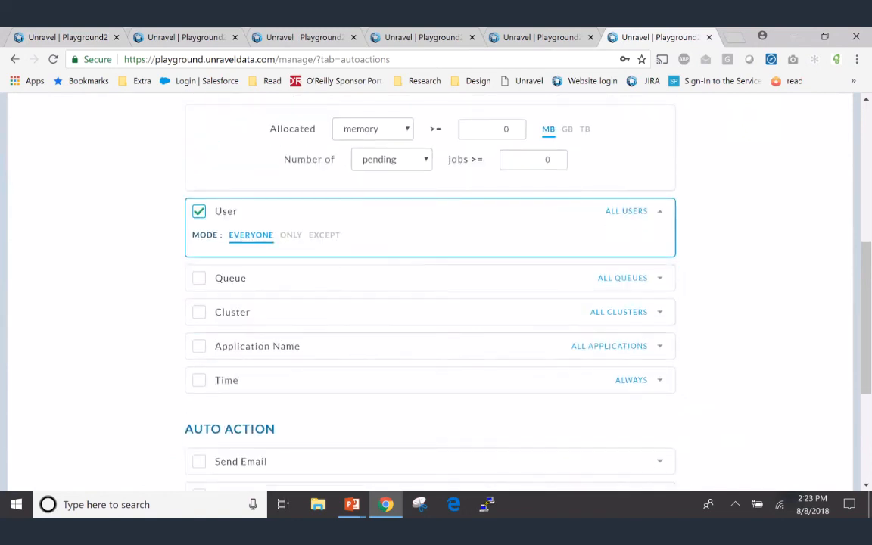
# - Add rule conditions: Time daily 12:23–2:23 PM, Queue all, Cluster only specific clusters
pyautogui.click(199, 380)
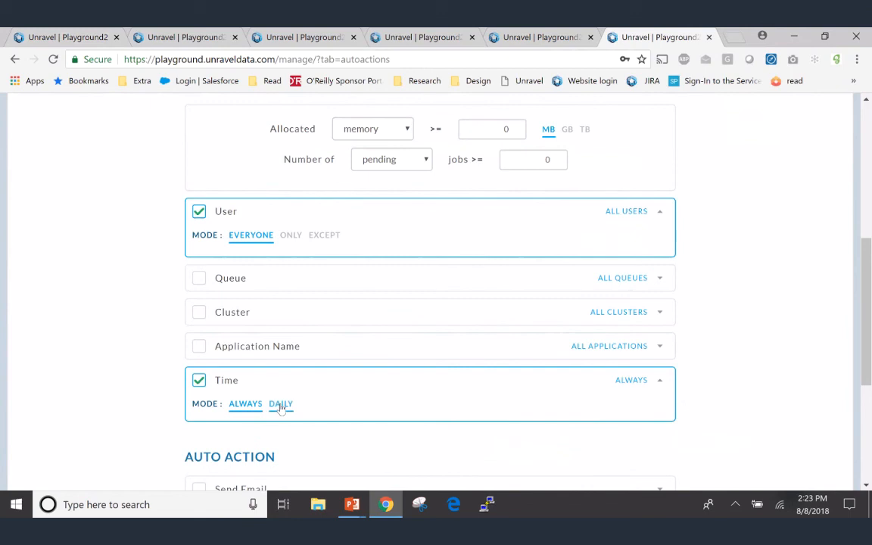
pyautogui.click(282, 403)
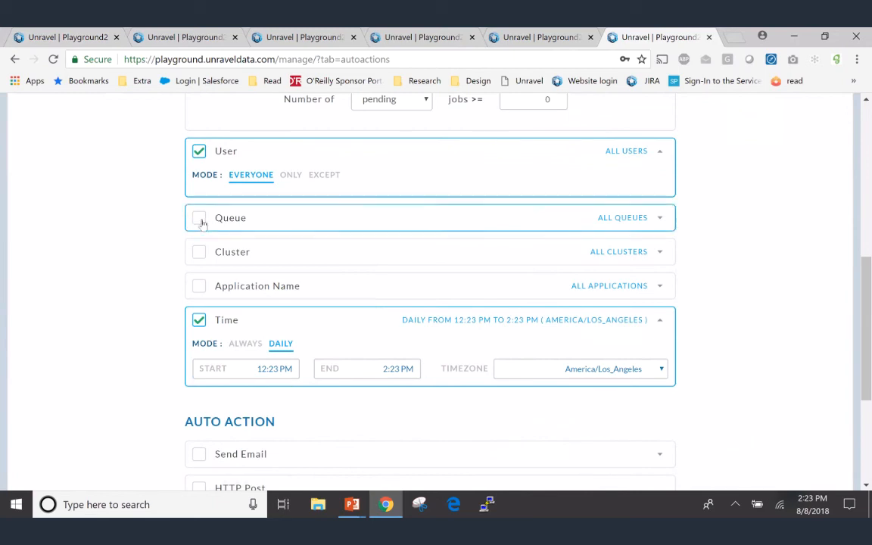
pyautogui.click(199, 218)
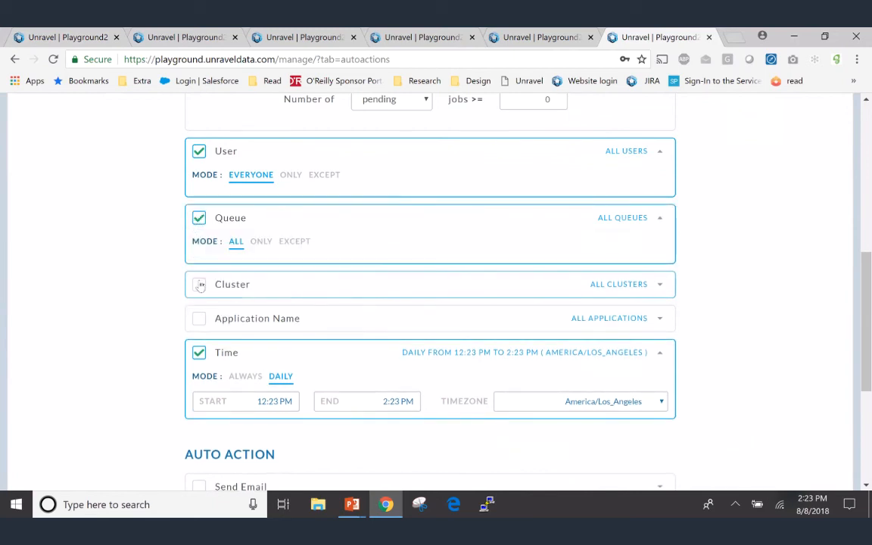
pyautogui.click(198, 285)
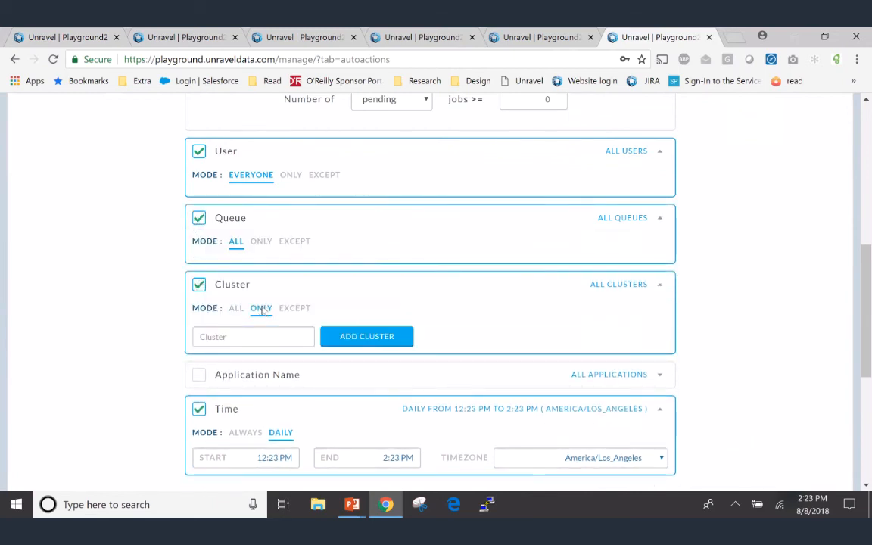
pyautogui.scroll(-3)
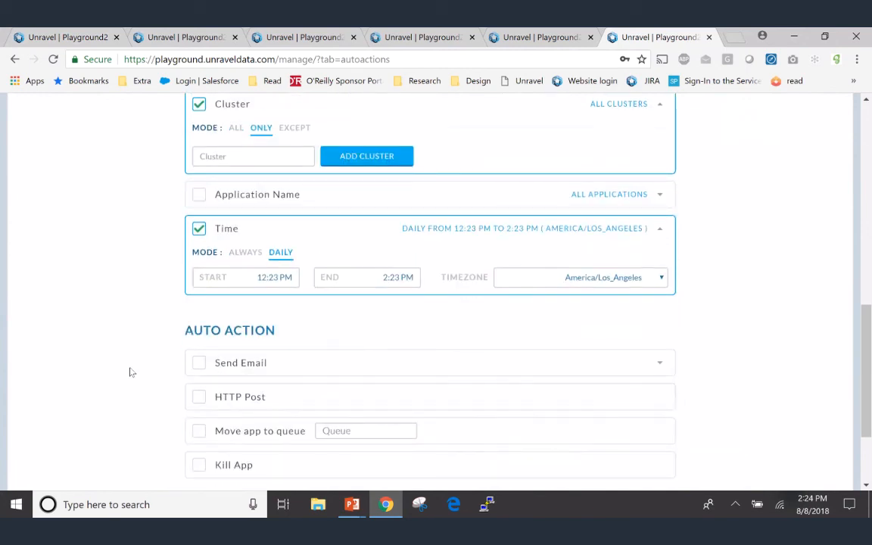
pyautogui.scroll(-3)
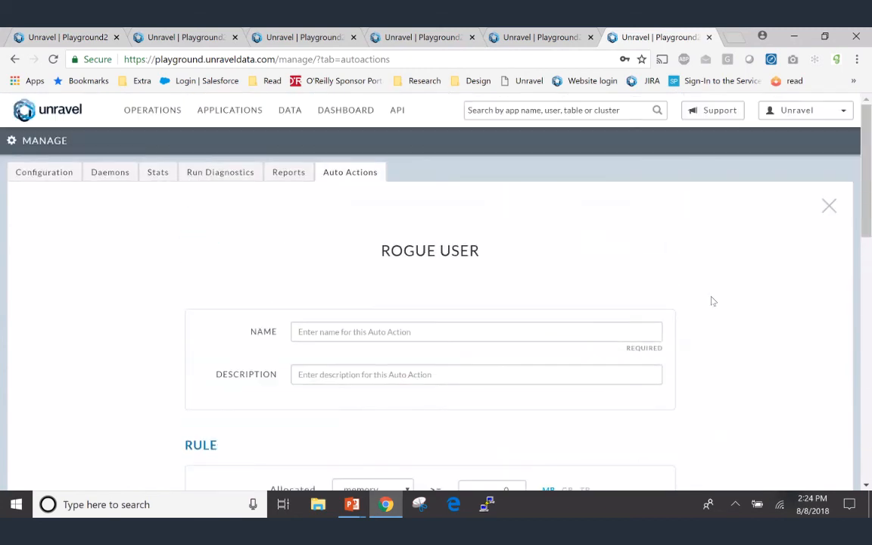
pyautogui.click(829, 206)
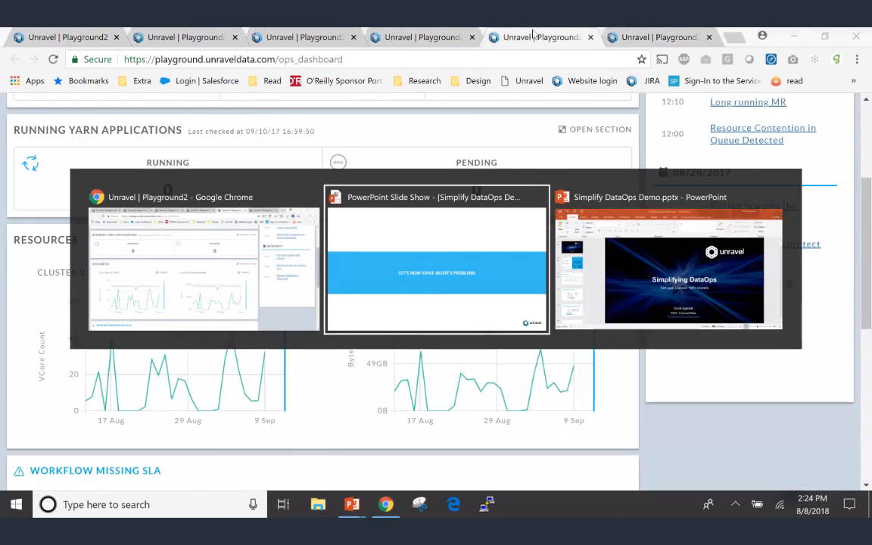
# - Switch back to the slide show on 'Let's now solve Jackie's problems'
pyautogui.click(436, 261)
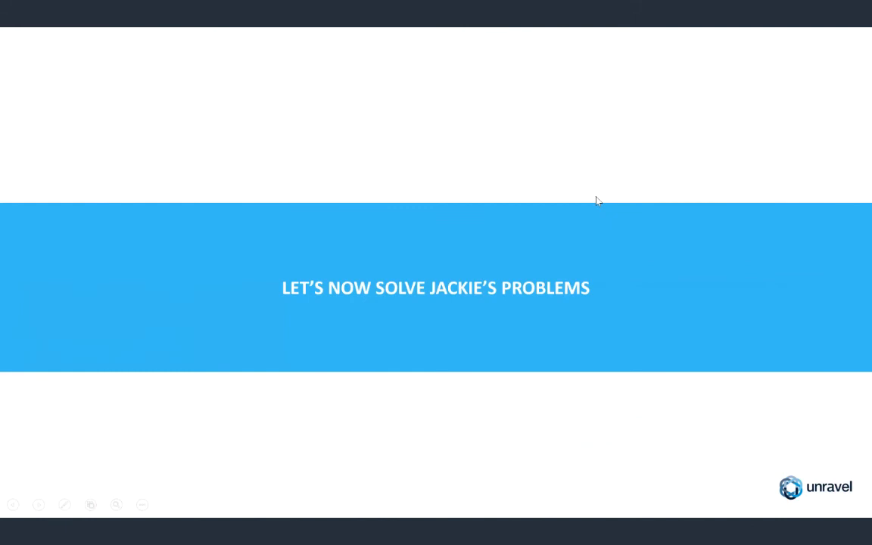